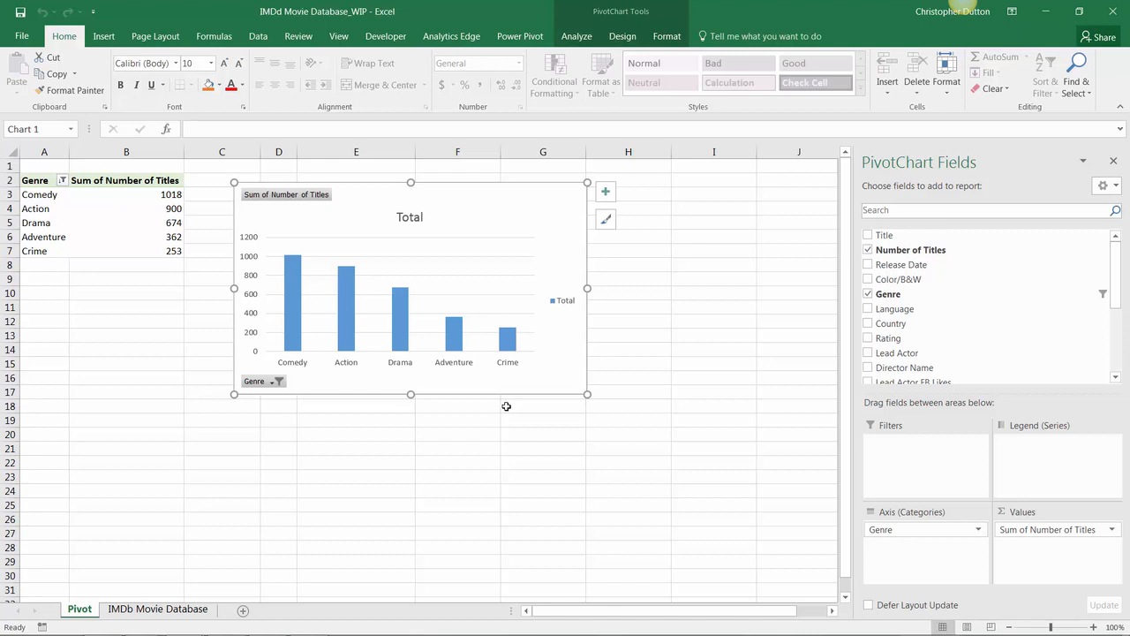
{"action": "mouse_move", "coordinate": [402, 441]}
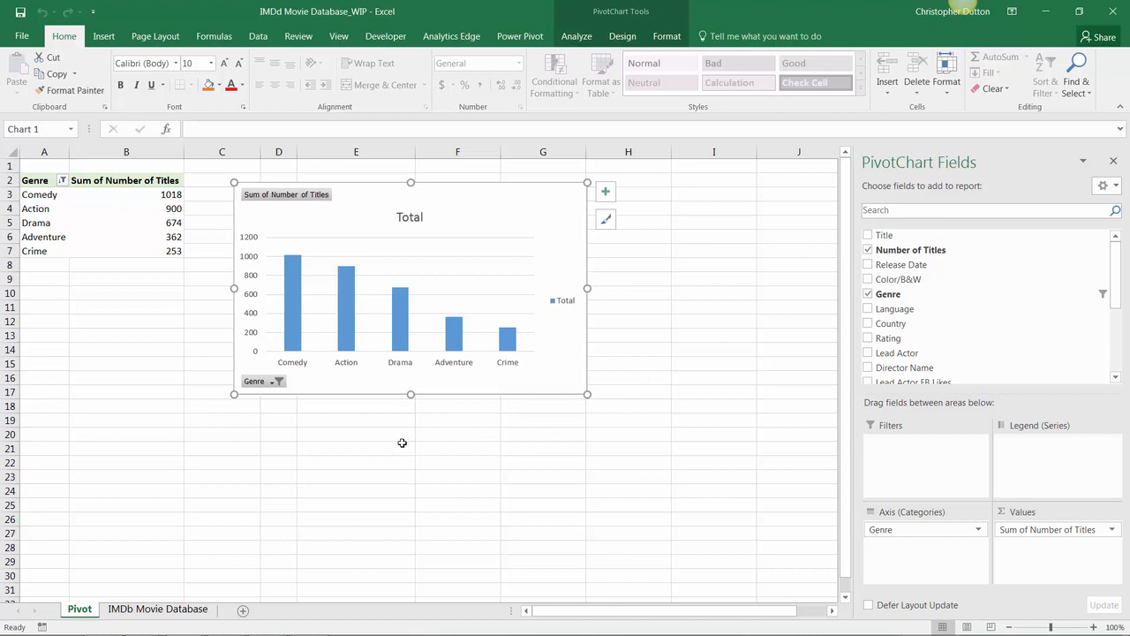
{"action": "mouse_move", "coordinate": [530, 362]}
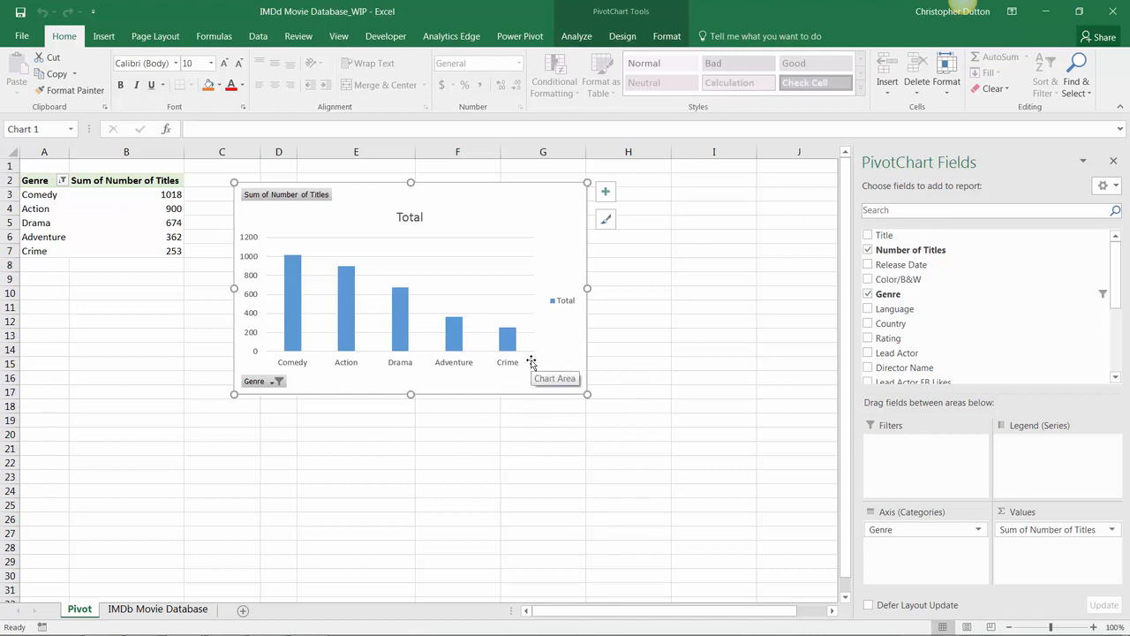
{"action": "mouse_move", "coordinate": [427, 316]}
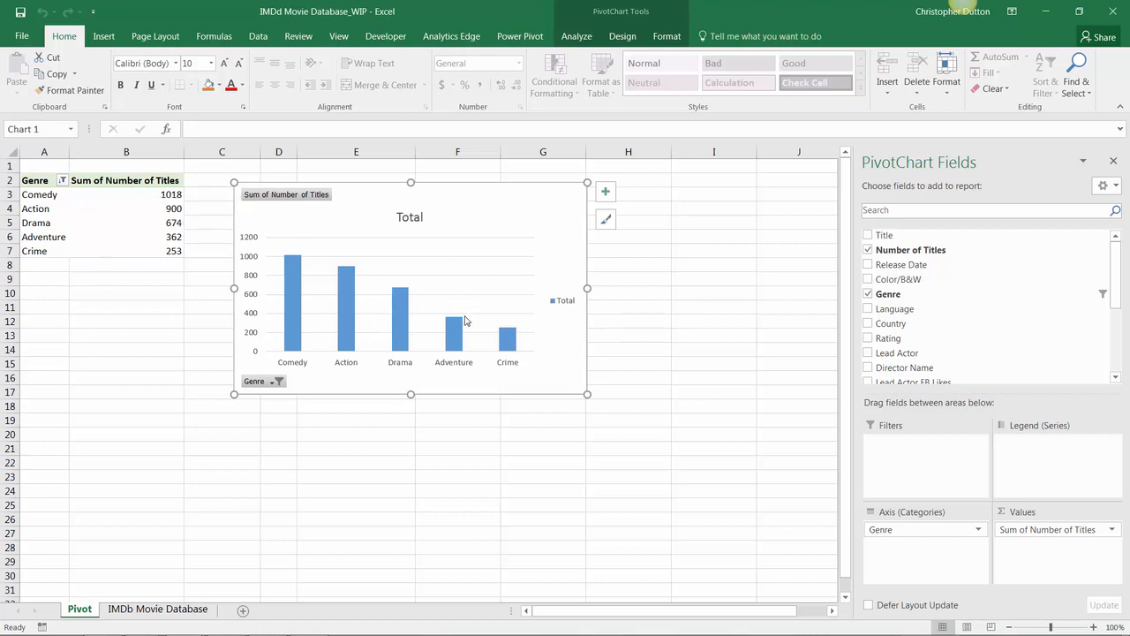
{"action": "mouse_move", "coordinate": [406, 360]}
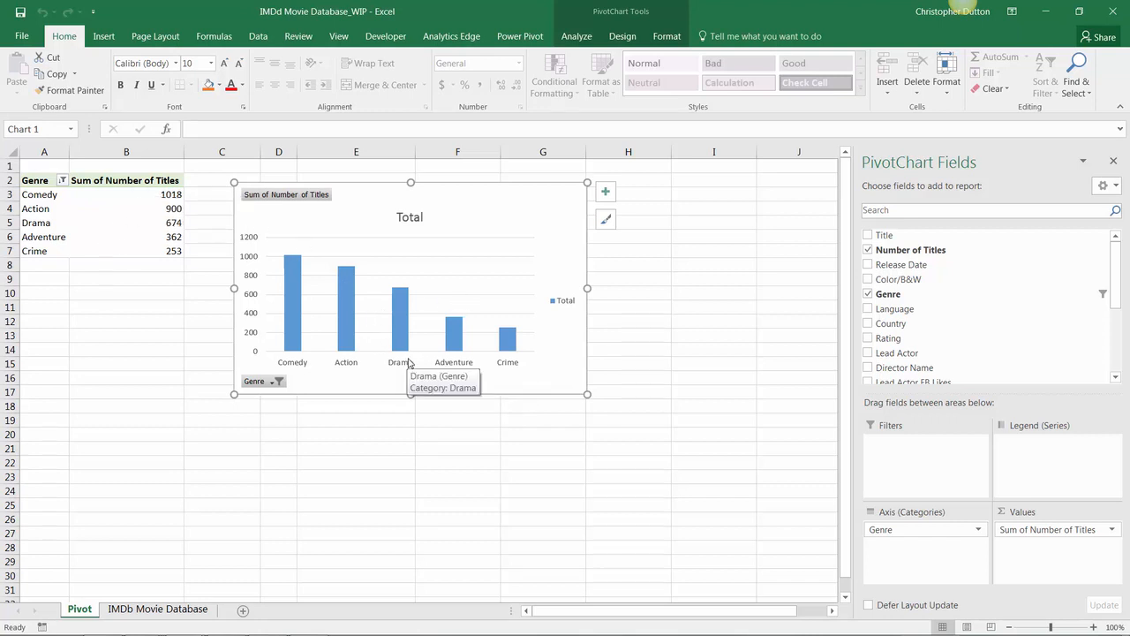
{"action": "mouse_move", "coordinate": [145, 312]}
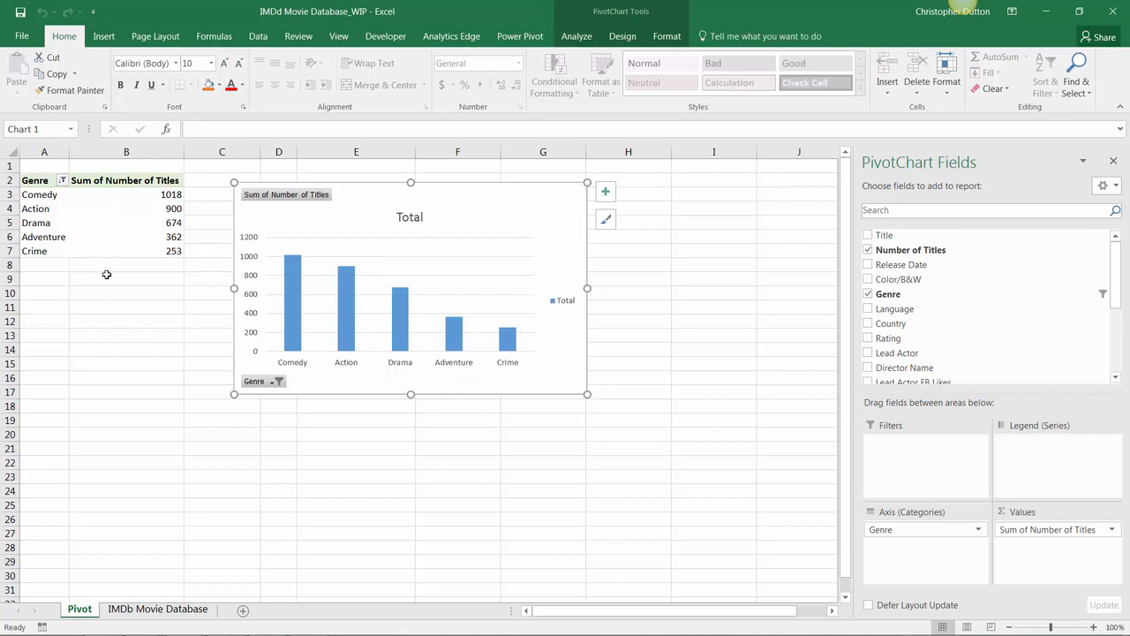
{"action": "mouse_move", "coordinate": [141, 269]}
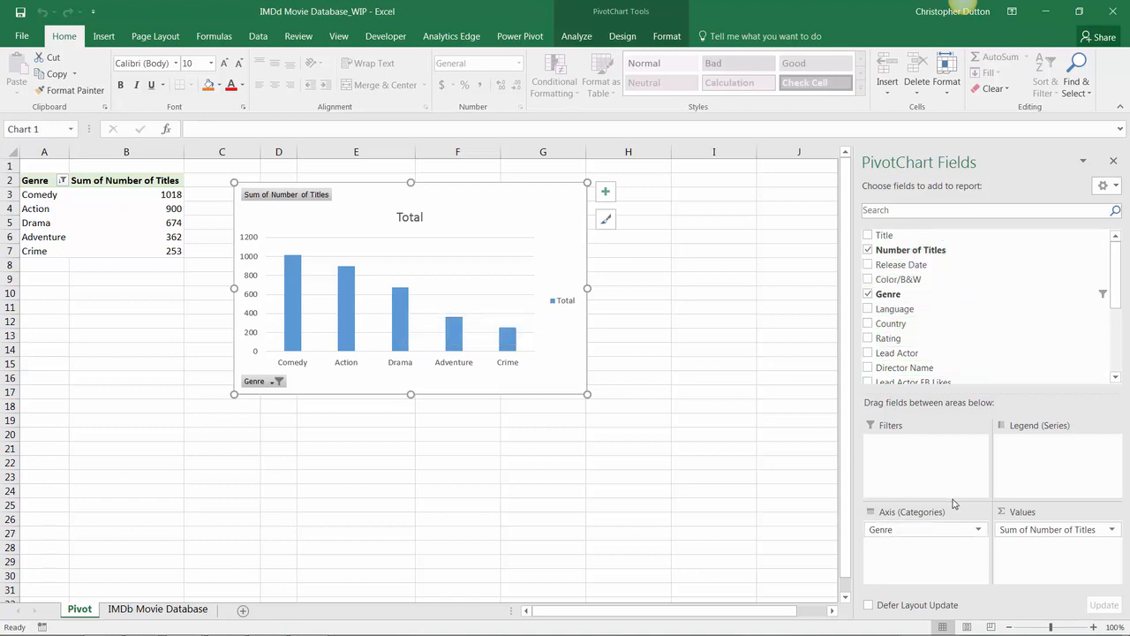
{"action": "mouse_move", "coordinate": [516, 380]}
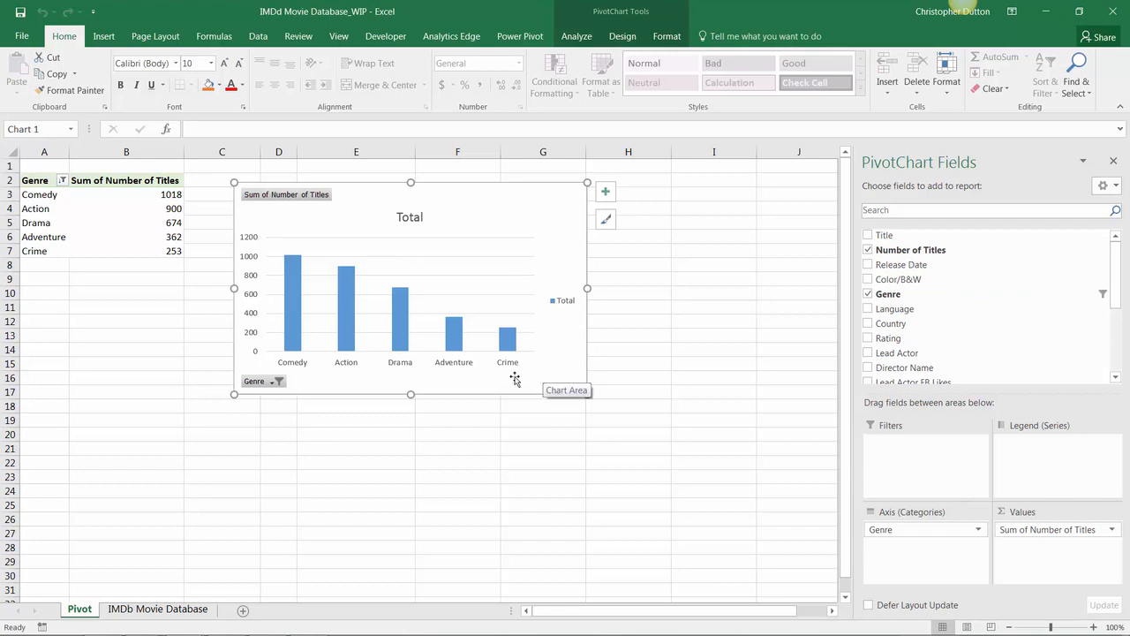
{"action": "mouse_move", "coordinate": [438, 317]}
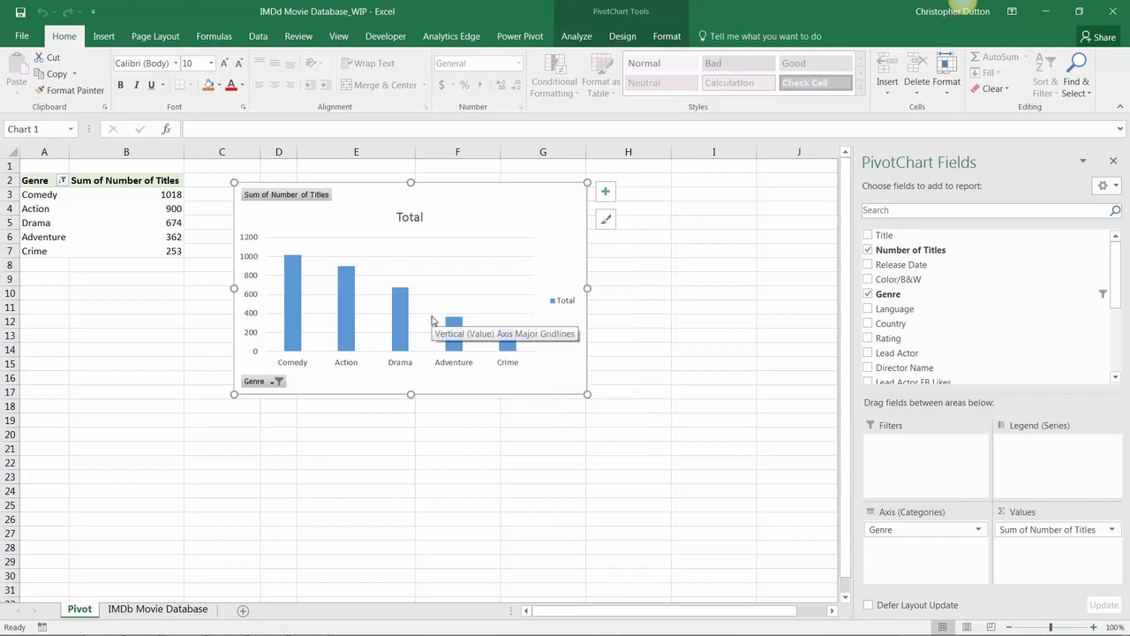
{"action": "mouse_move", "coordinate": [409, 357]}
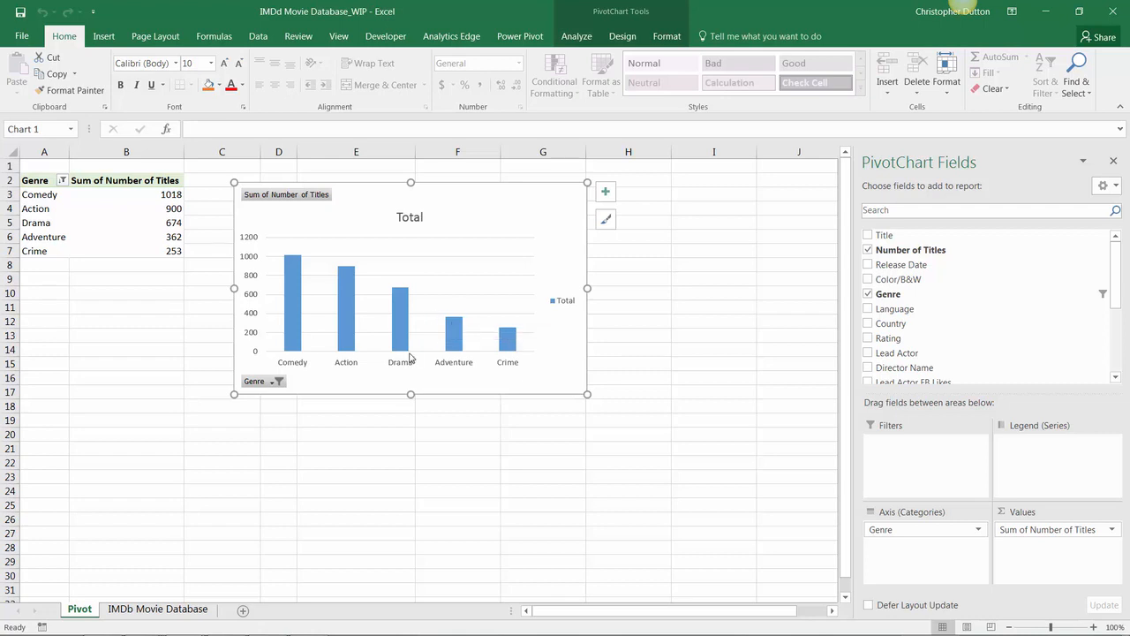
{"action": "mouse_move", "coordinate": [399, 381]}
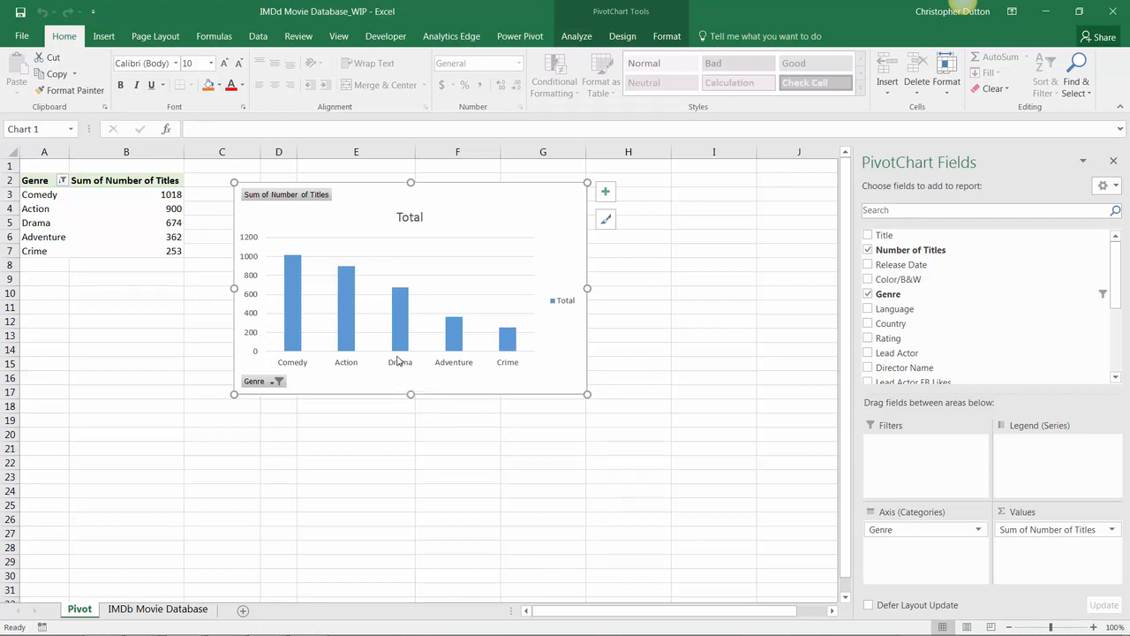
Select the entire genre pivot table via Analyze > Select > Entire PivotTable for copying to A19.
{"action": "left_click", "coordinate": [127, 236]}
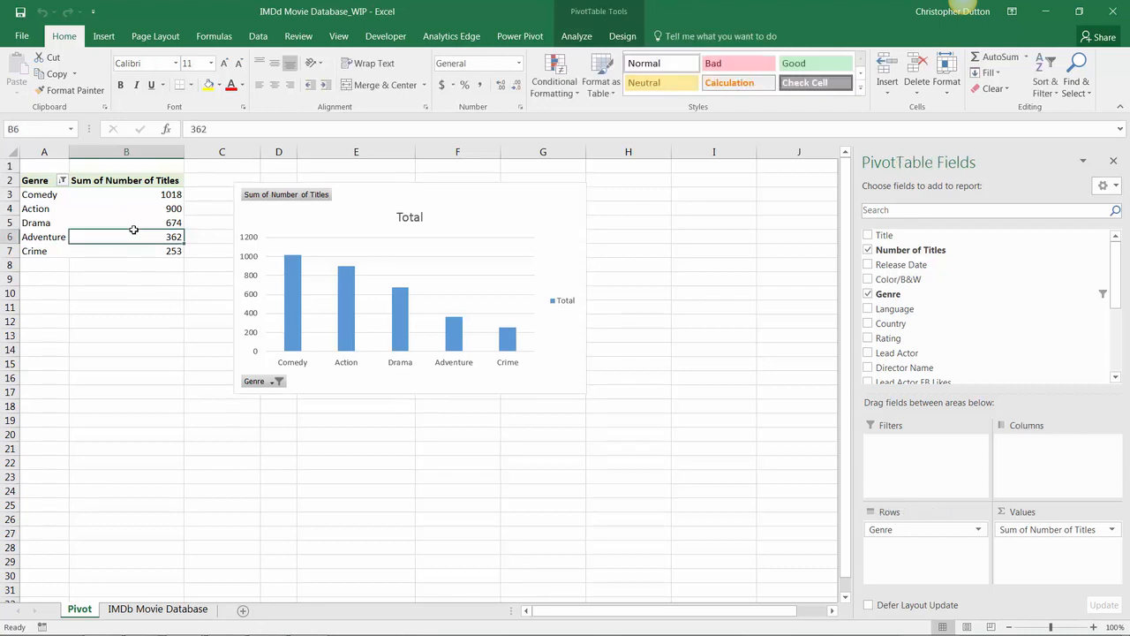
{"action": "left_click", "coordinate": [575, 35]}
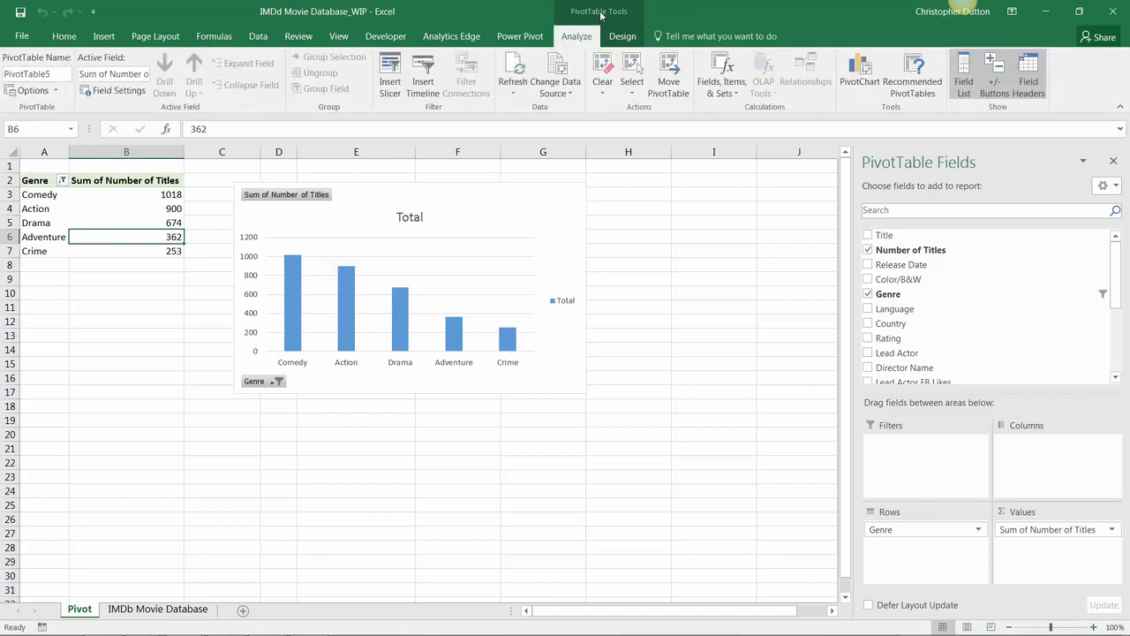
{"action": "left_click", "coordinate": [632, 81]}
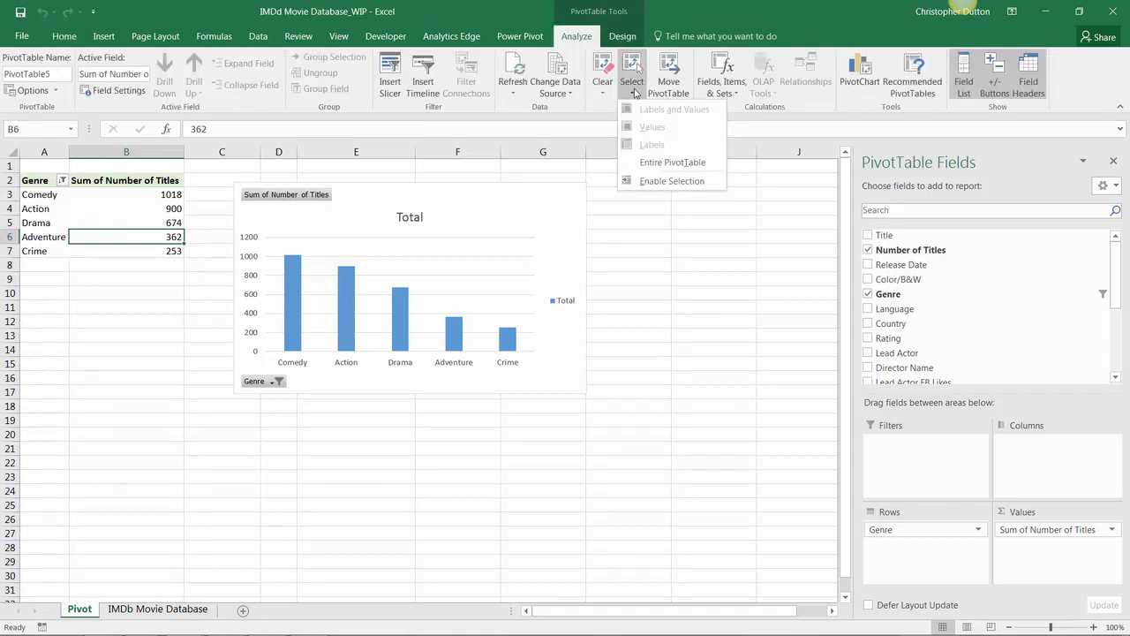
{"action": "left_click", "coordinate": [673, 163]}
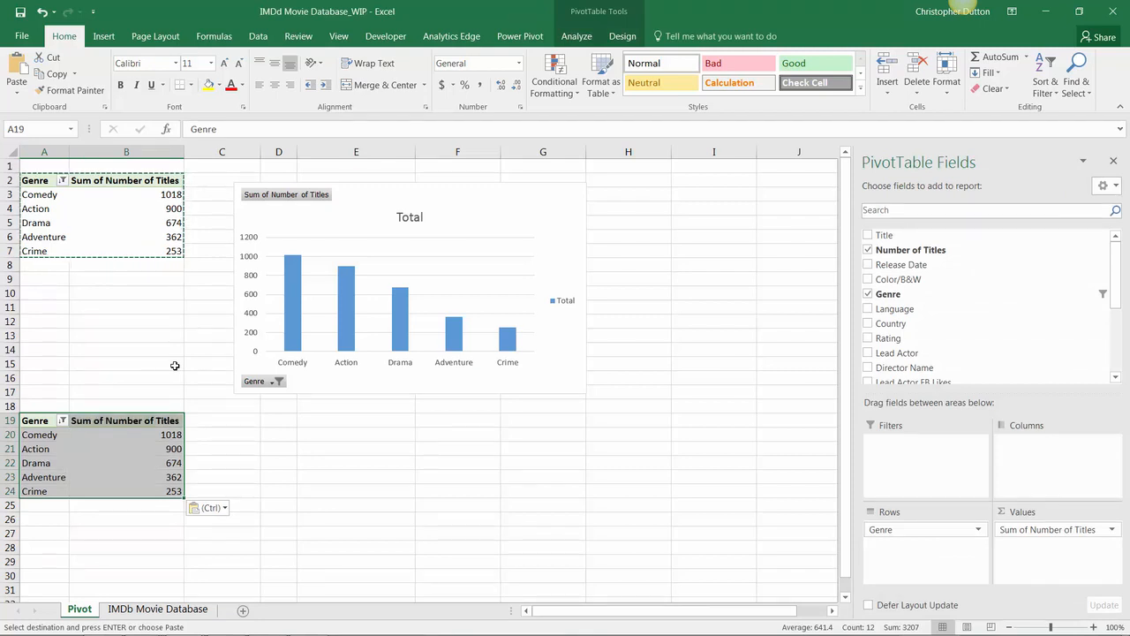
{"action": "mouse_move", "coordinate": [185, 438]}
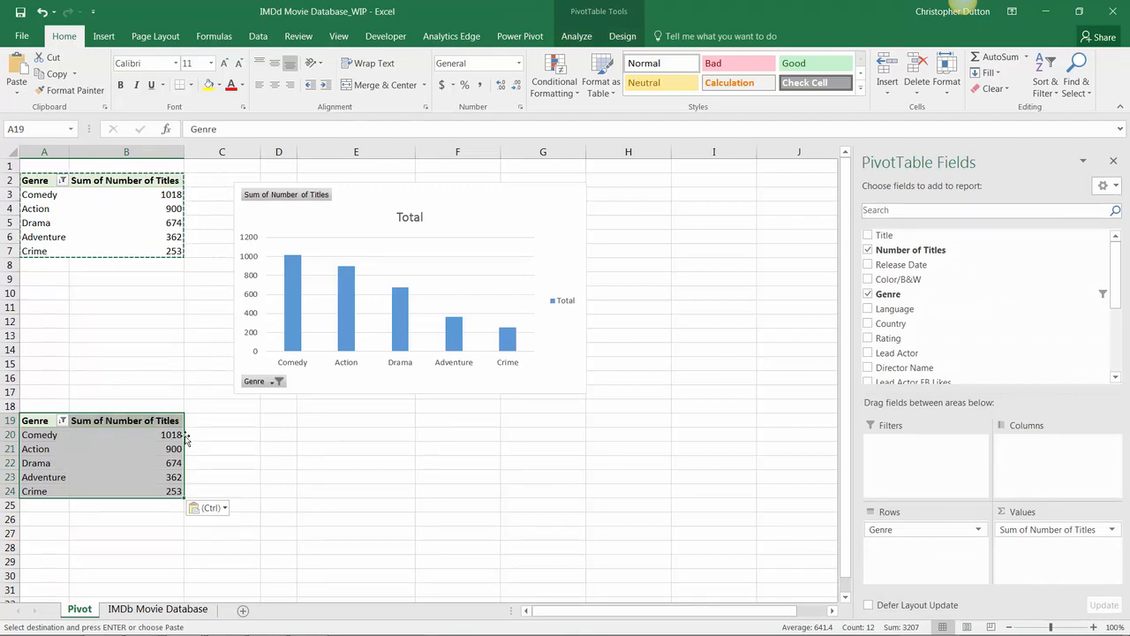
{"action": "mouse_move", "coordinate": [132, 460]}
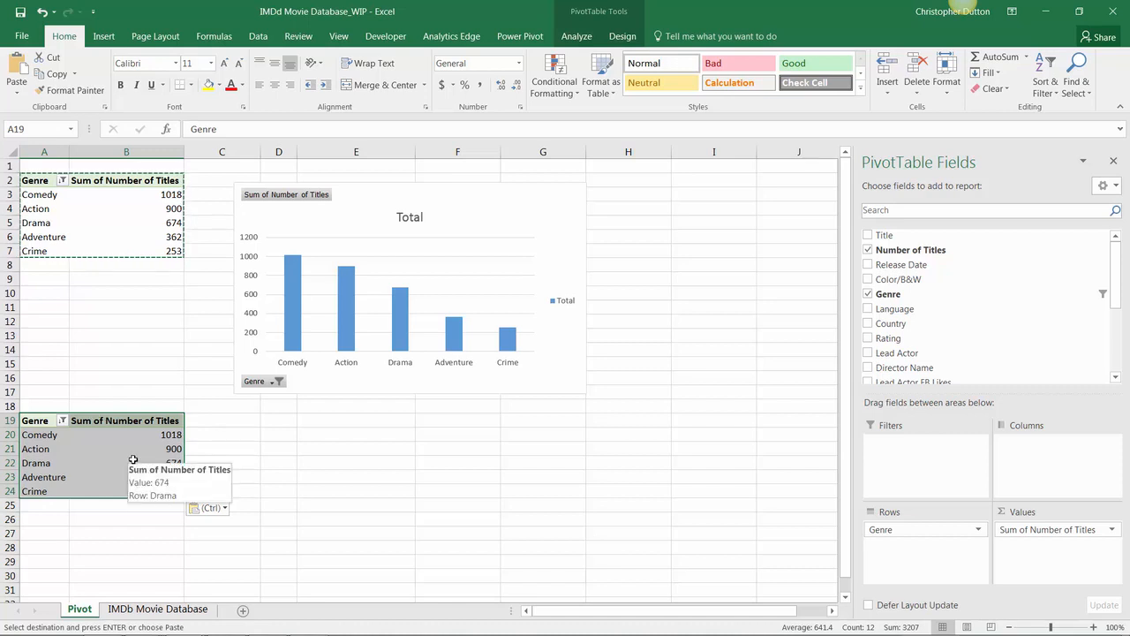
In the copied pivot, move Genre to Filters (All) and add Rating as the rows.
{"action": "left_click", "coordinate": [127, 463]}
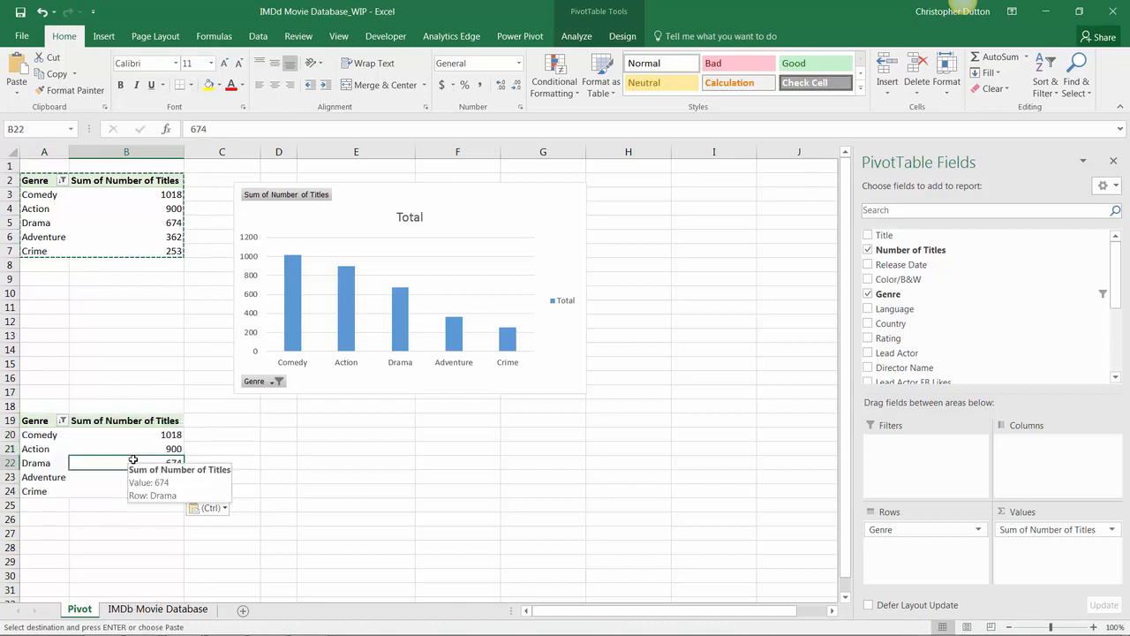
{"action": "mouse_move", "coordinate": [890, 519]}
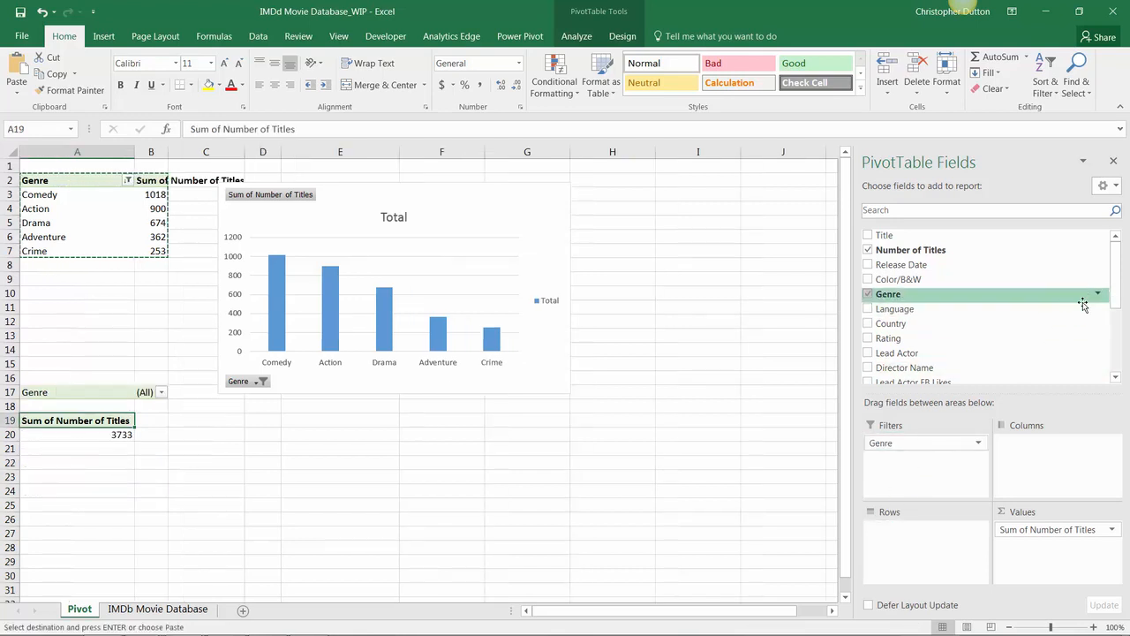
{"action": "left_click", "coordinate": [869, 338]}
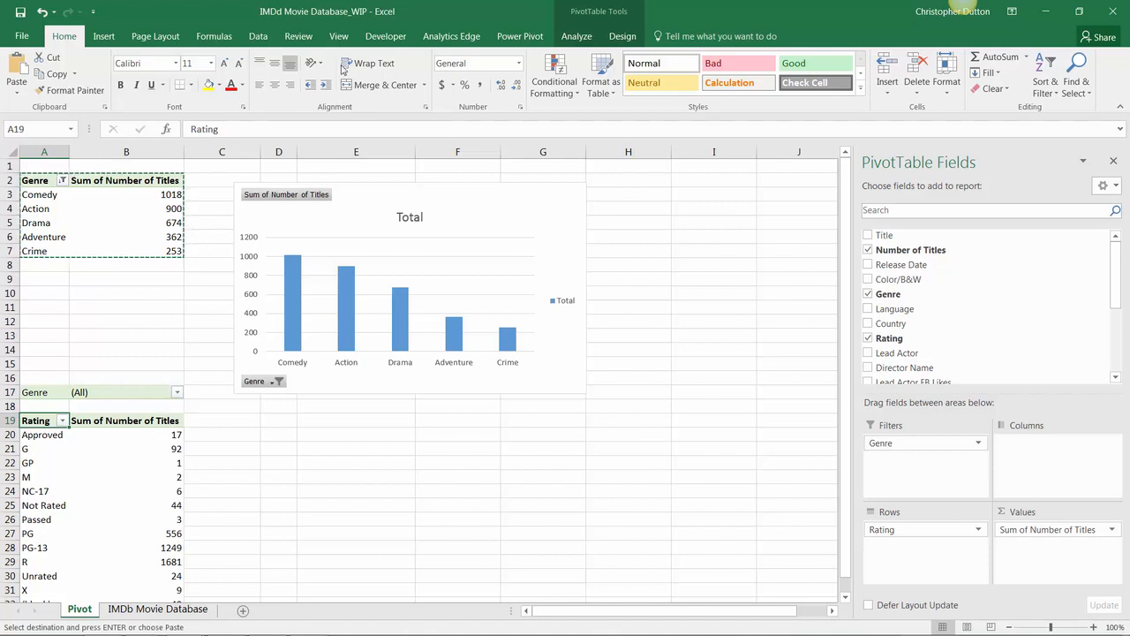
Enter 'Titles by Rating' in the PivotTable Name box on the Analyze tab.
{"action": "left_click", "coordinate": [576, 35]}
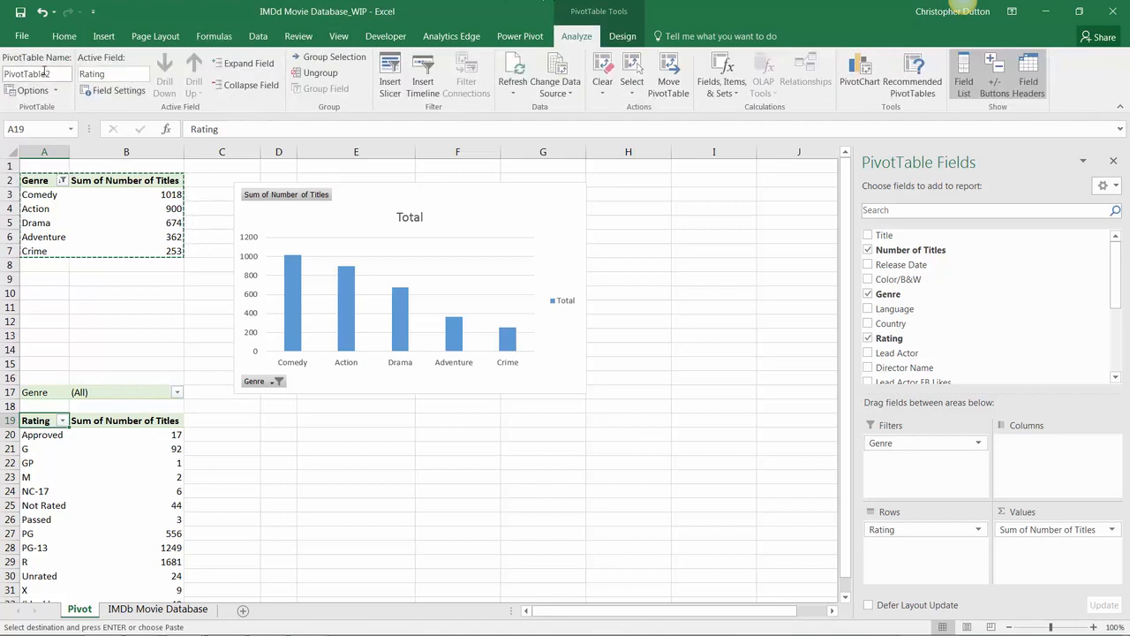
{"action": "type", "text": "Titles by Rating"}
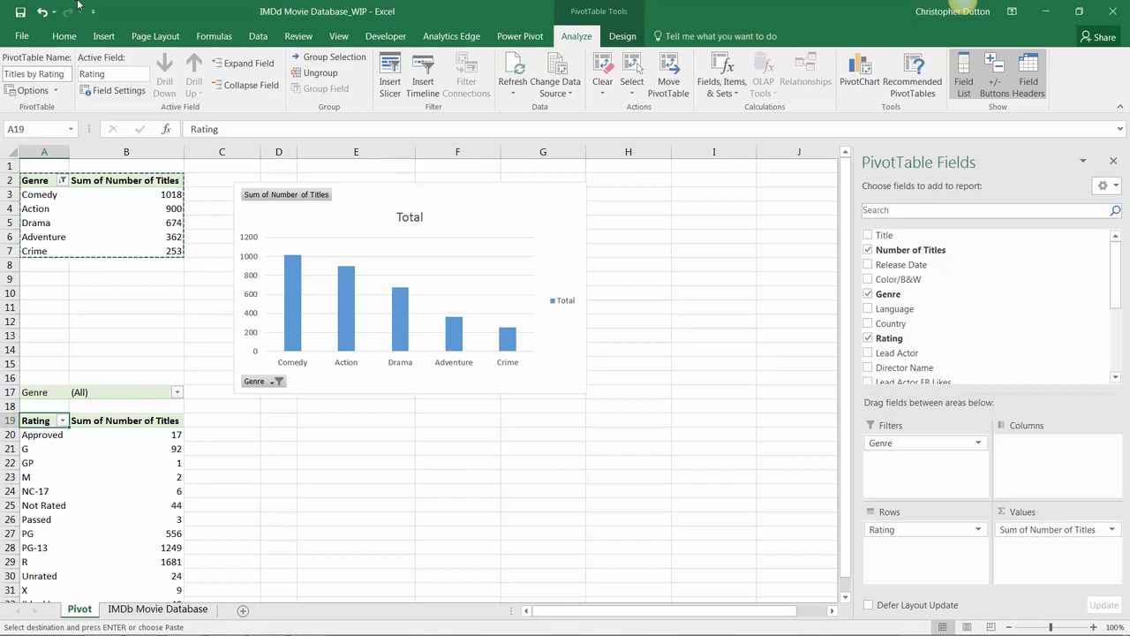
{"action": "mouse_move", "coordinate": [128, 209]}
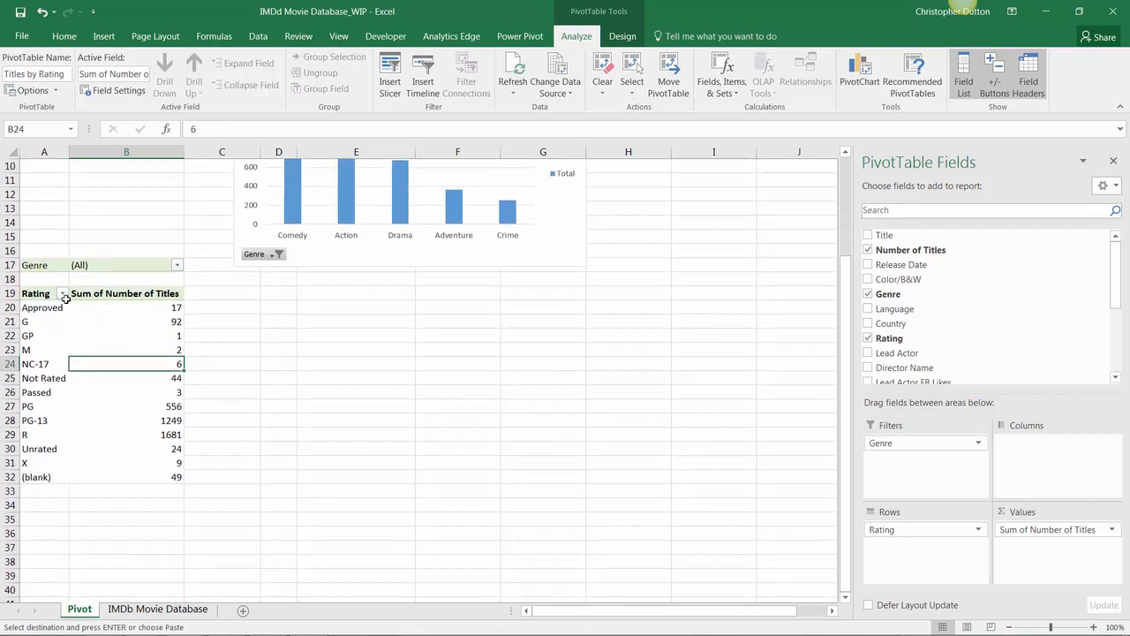
Filter the Rating rows to only G, PG, PG-13 and R, then bring up the sort options.
{"action": "left_click", "coordinate": [63, 293]}
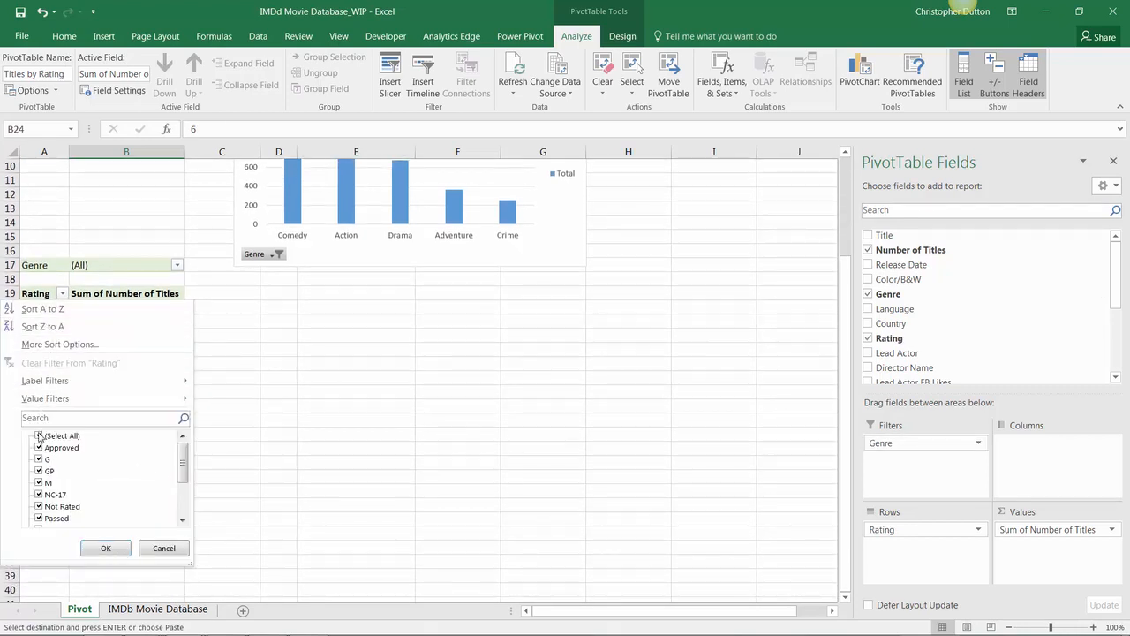
{"action": "left_click", "coordinate": [39, 434]}
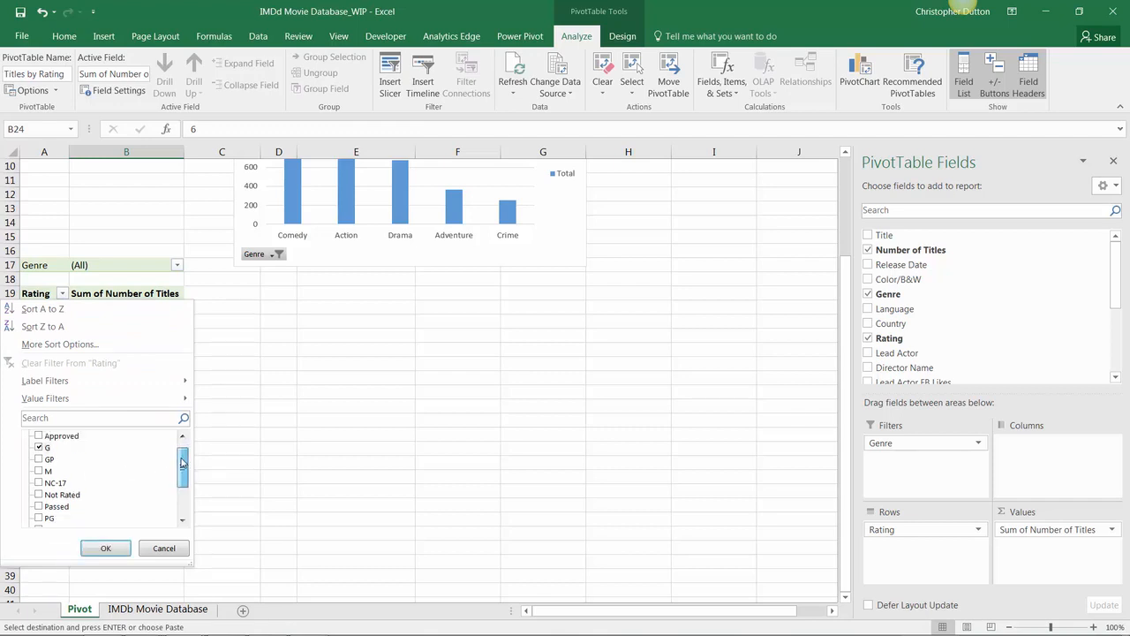
{"action": "scroll", "scroll_direction": "down", "scroll_amount": 3}
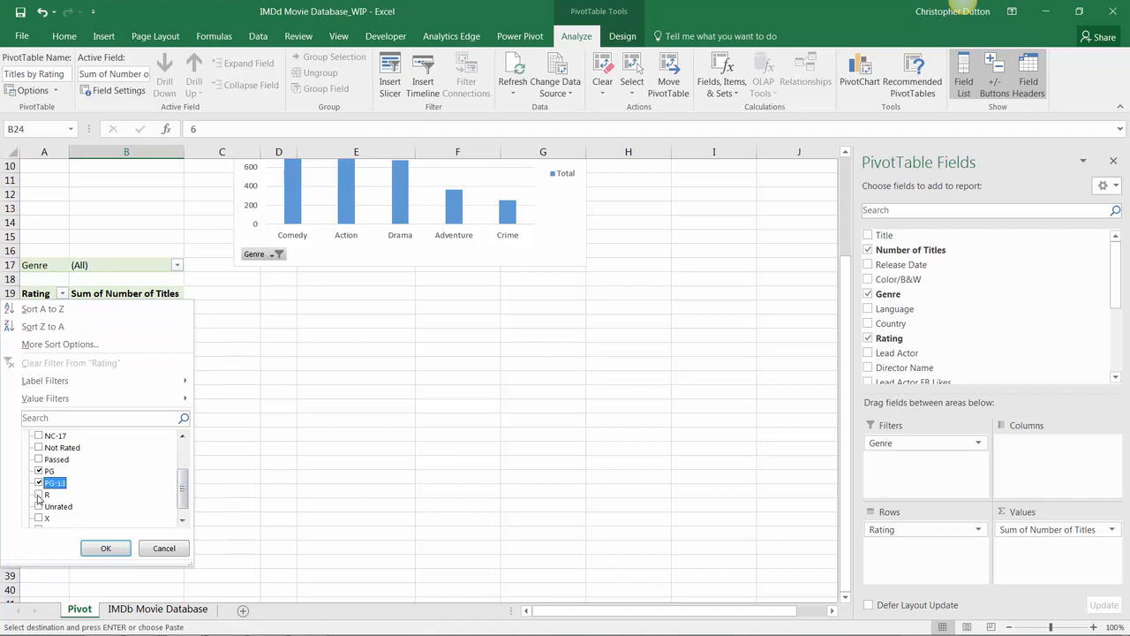
{"action": "left_click", "coordinate": [105, 548]}
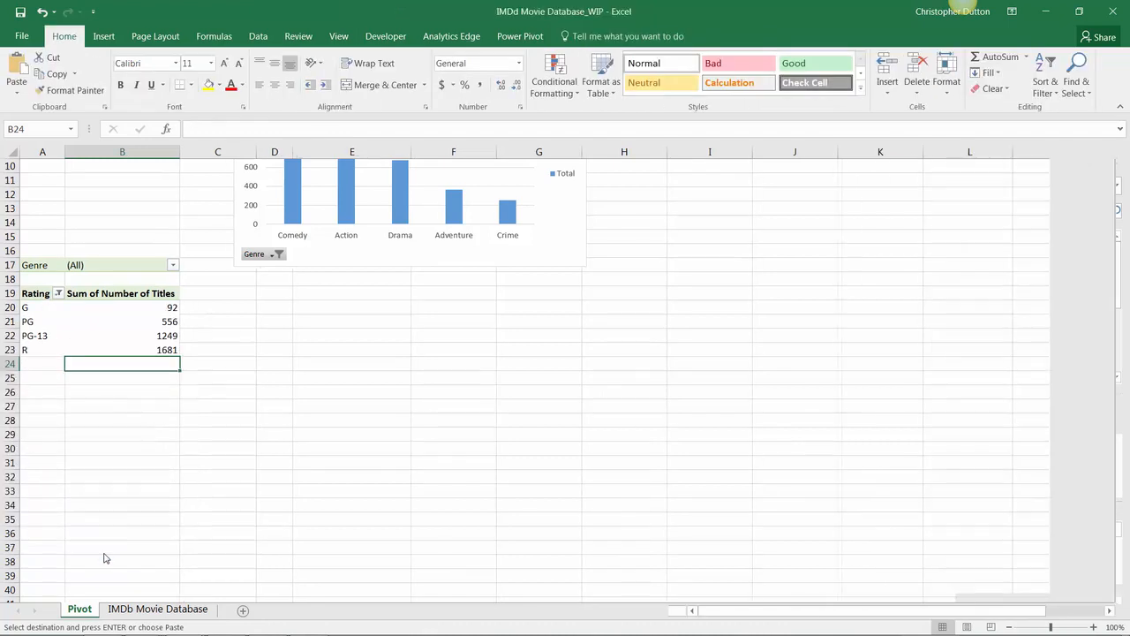
{"action": "left_click", "coordinate": [57, 293]}
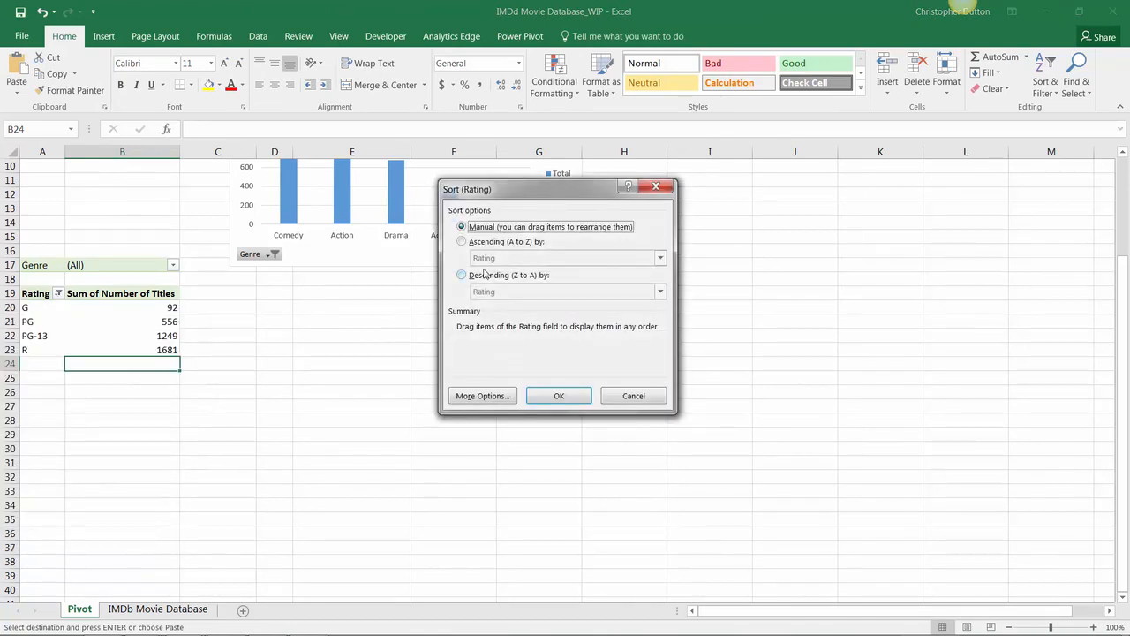
Sort ratings descending by Sum of Number of Titles so R is first and G last.
{"action": "left_click", "coordinate": [461, 276]}
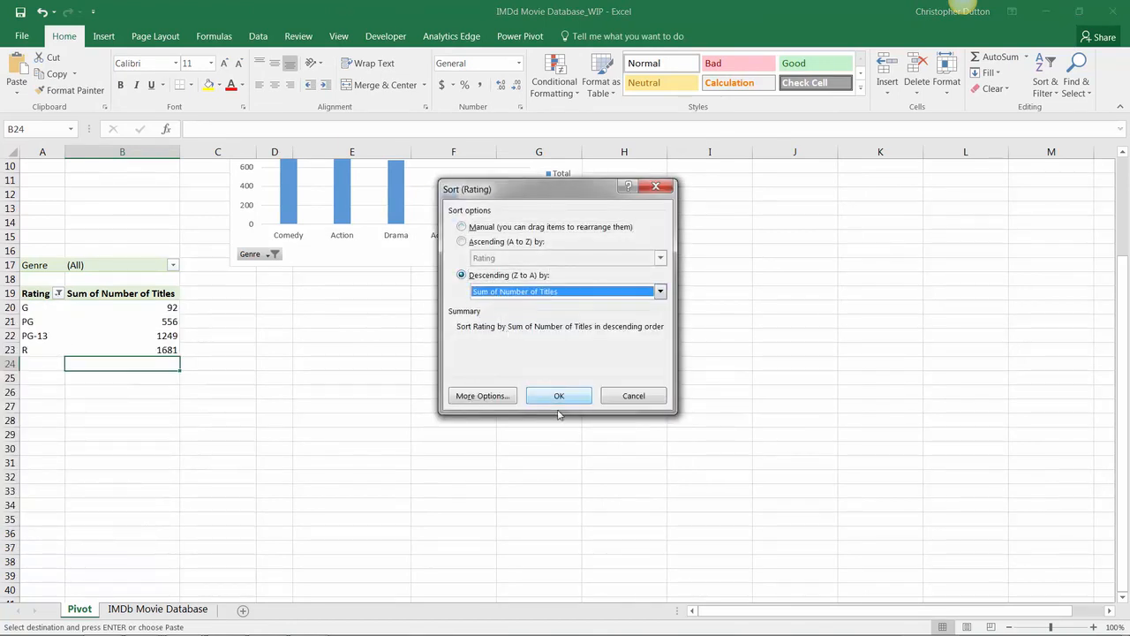
{"action": "left_click", "coordinate": [558, 396]}
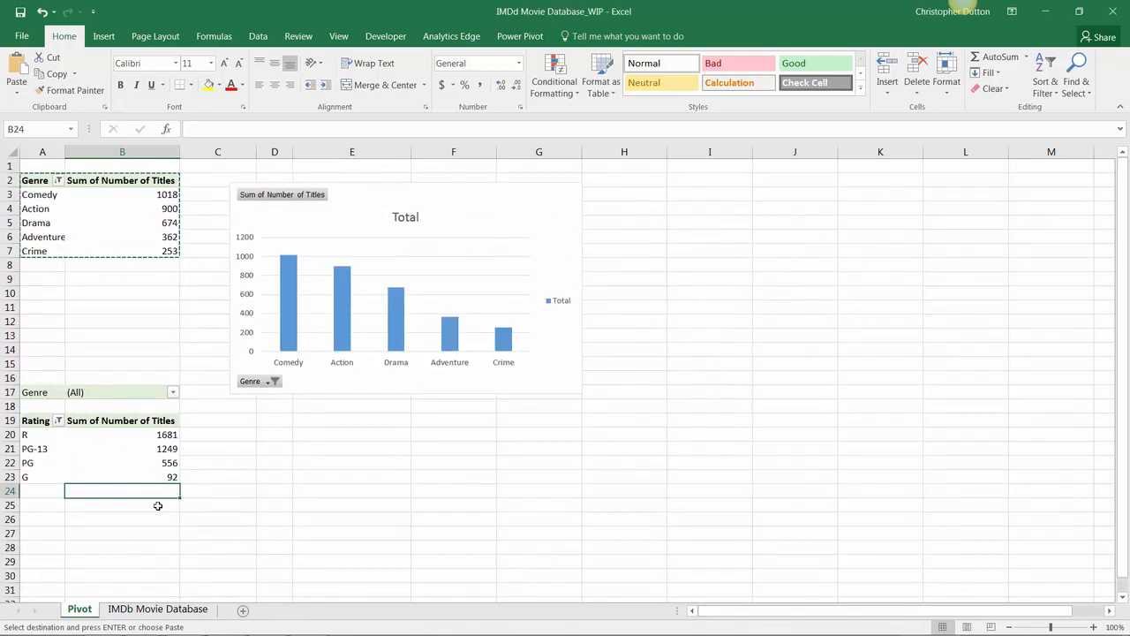
{"action": "left_click", "coordinate": [122, 476]}
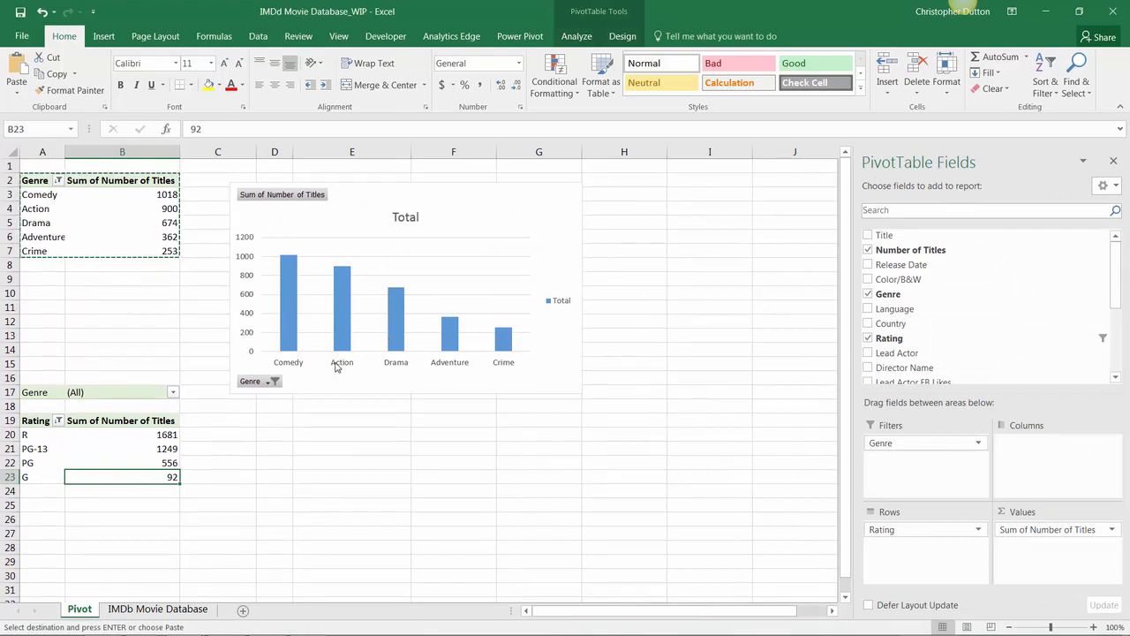
{"action": "mouse_move", "coordinate": [503, 237]}
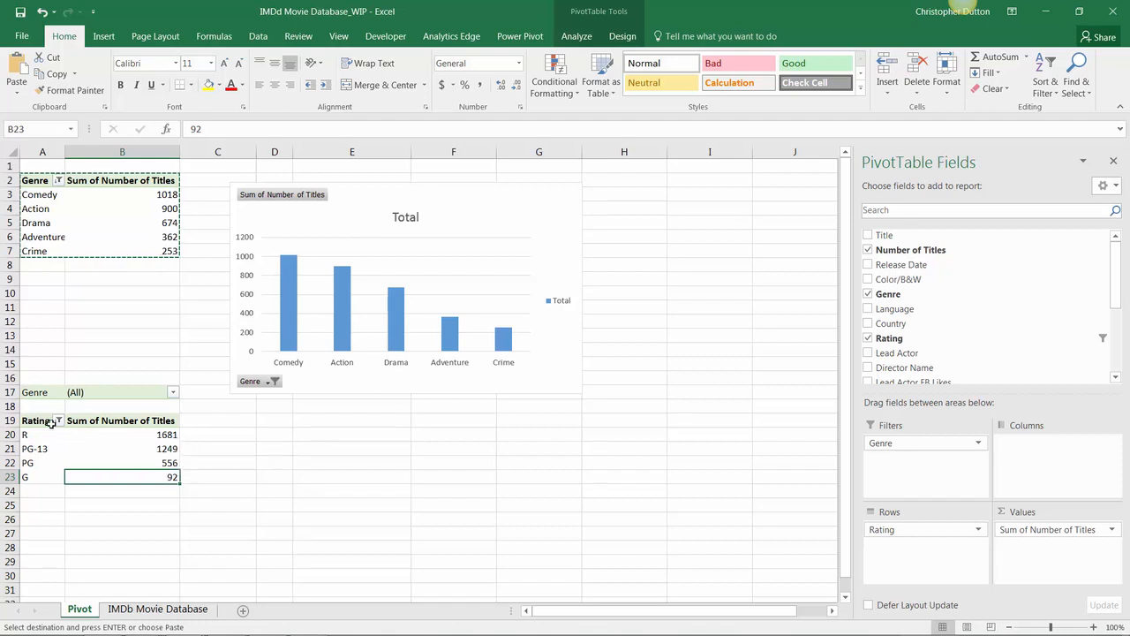
{"action": "left_click", "coordinate": [57, 421]}
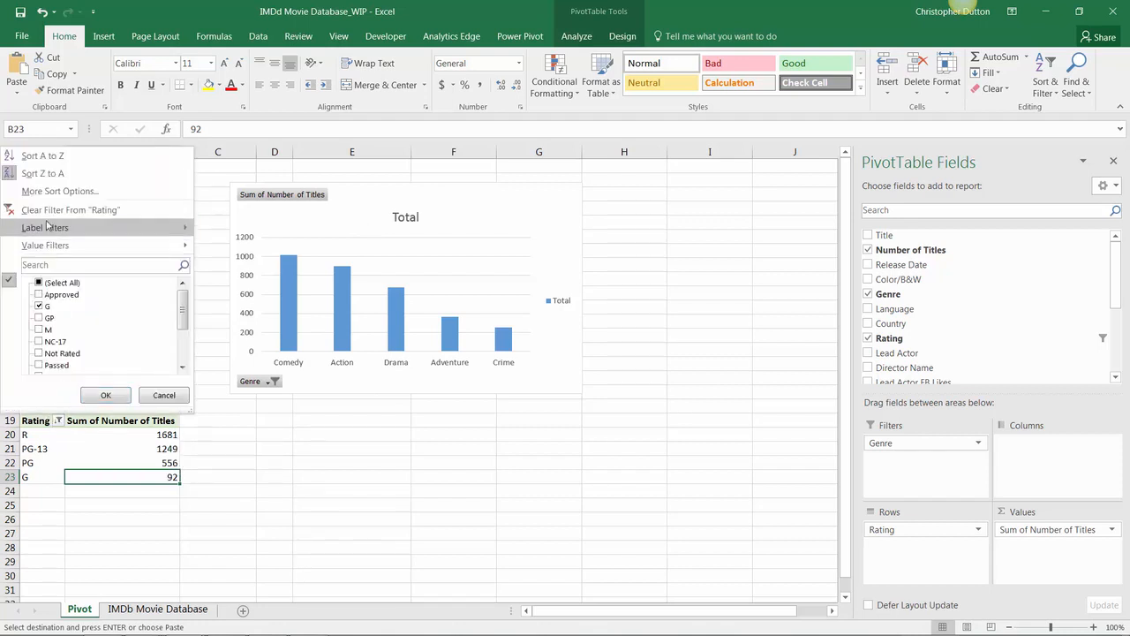
{"action": "left_click", "coordinate": [106, 395]}
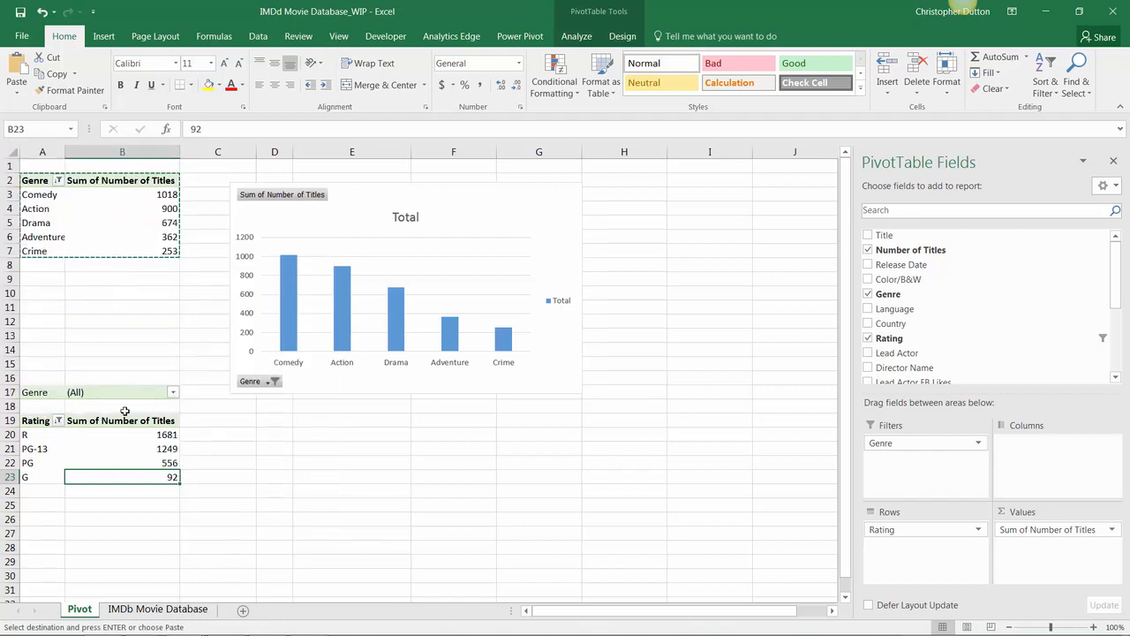
{"action": "mouse_move", "coordinate": [132, 381]}
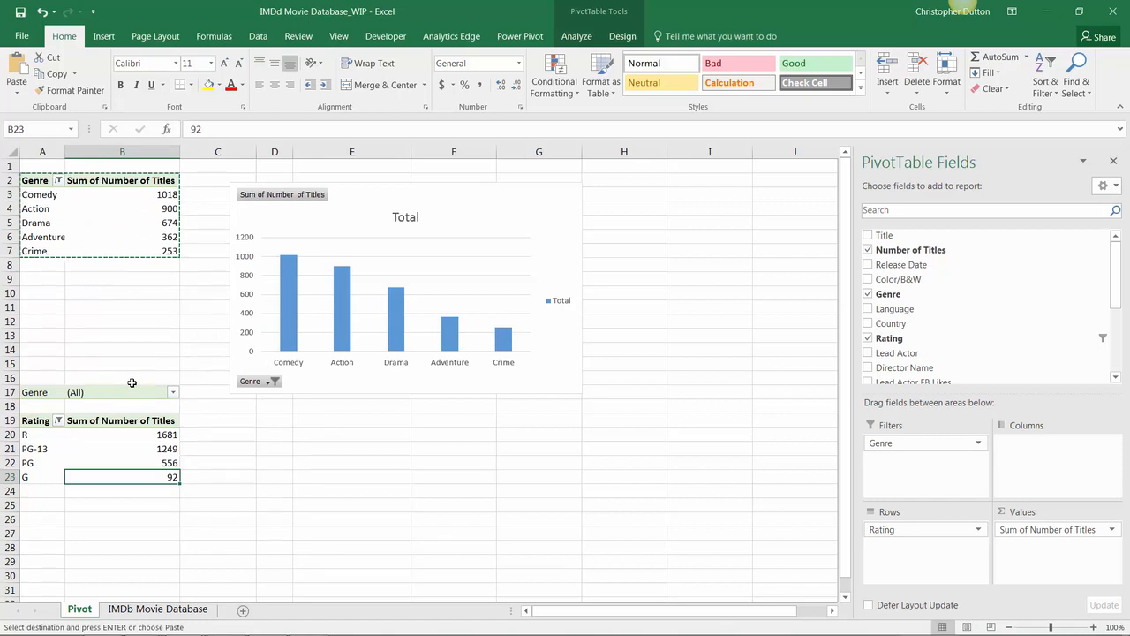
{"action": "mouse_move", "coordinate": [145, 438]}
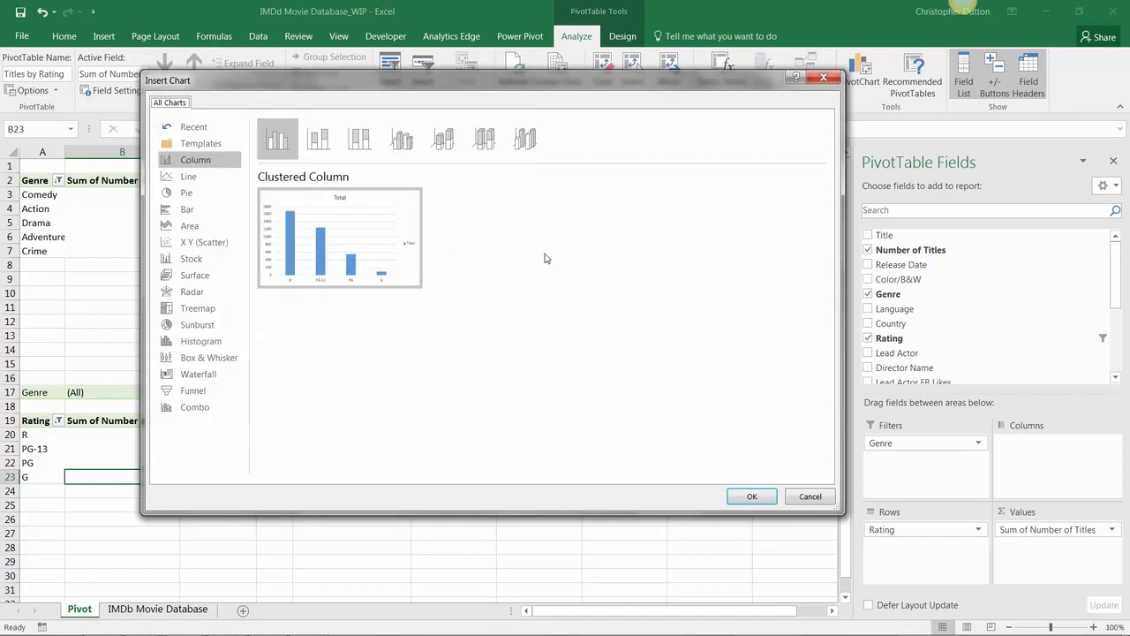
{"action": "mouse_move", "coordinate": [382, 322]}
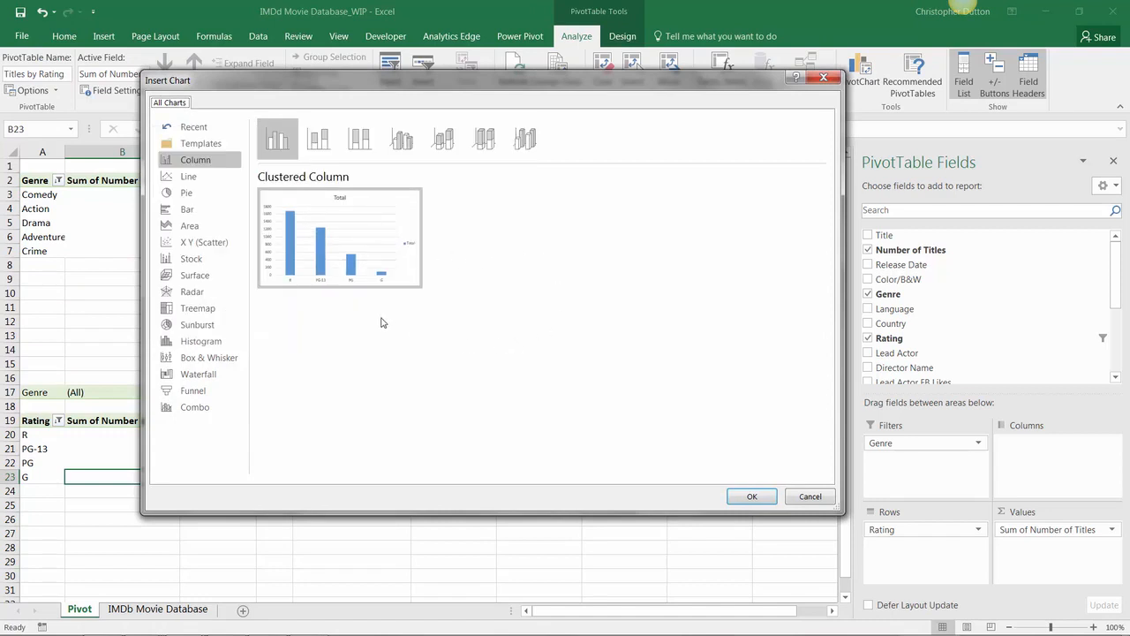
{"action": "mouse_move", "coordinate": [374, 325]}
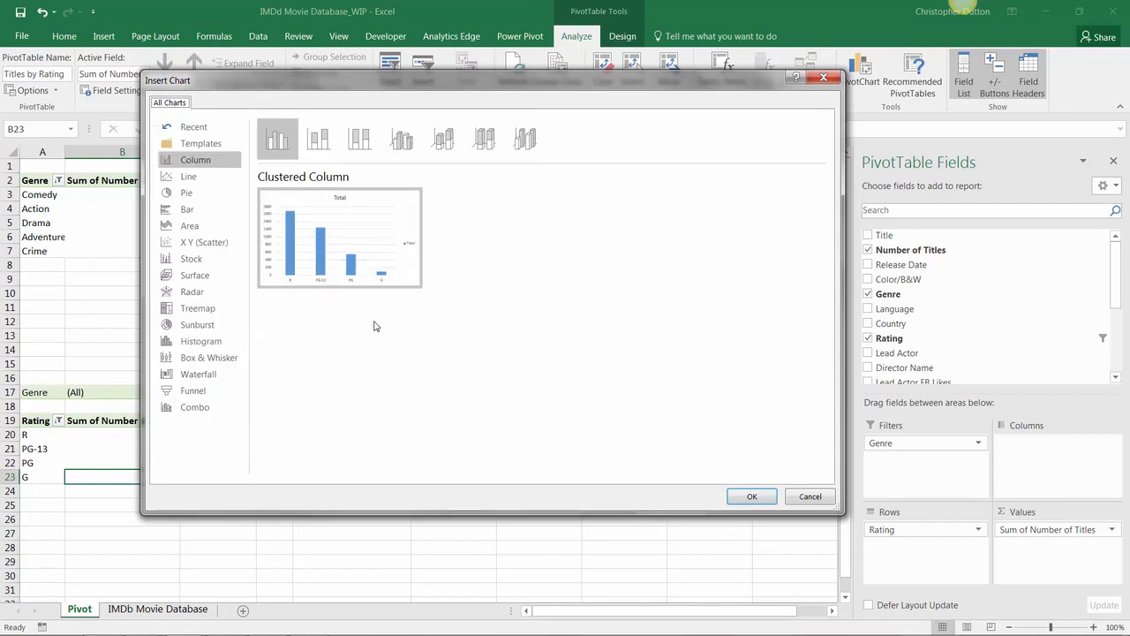
Insert a Pie > Doughnut pivot chart of title counts by rating (R, PG-13, PG, G).
{"action": "left_click", "coordinate": [187, 193]}
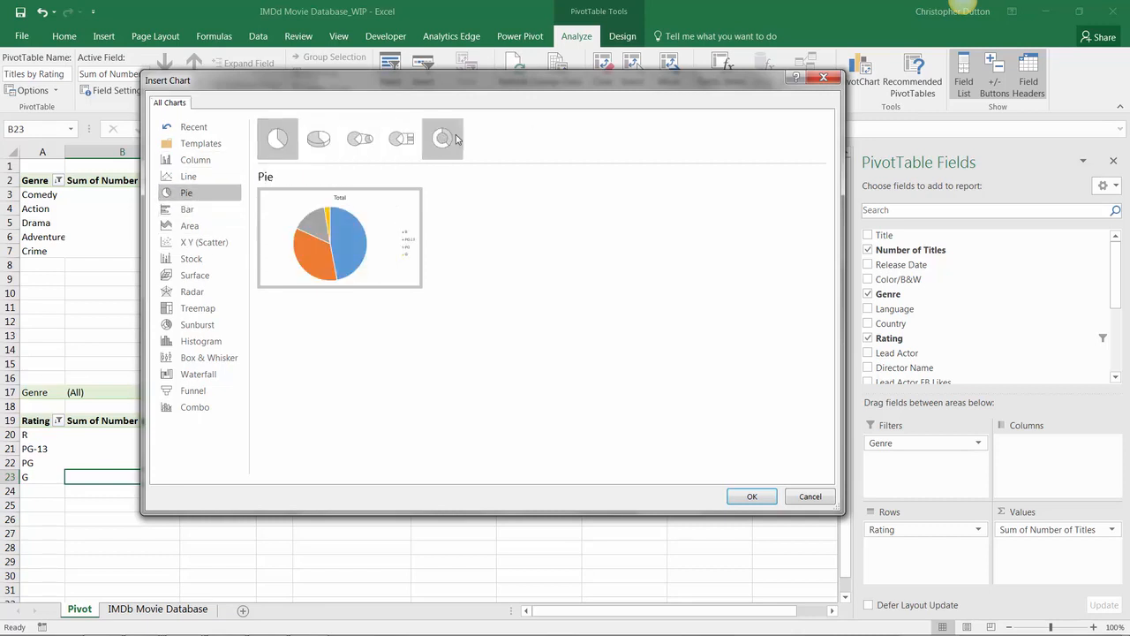
{"action": "mouse_move", "coordinate": [441, 138]}
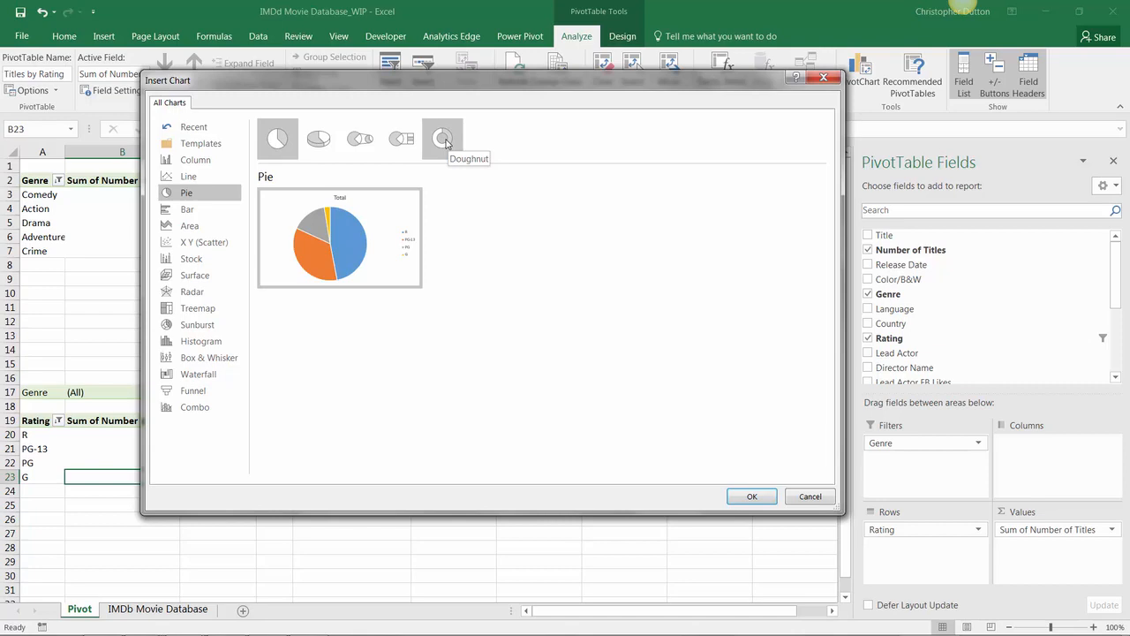
{"action": "left_click", "coordinate": [442, 137]}
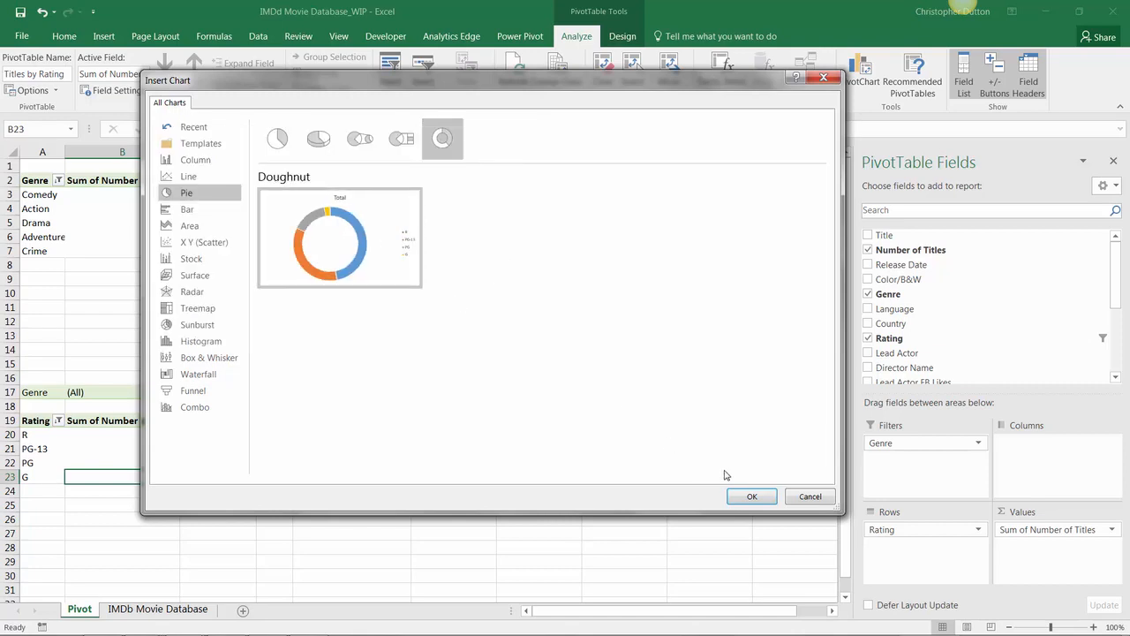
{"action": "left_click", "coordinate": [752, 494]}
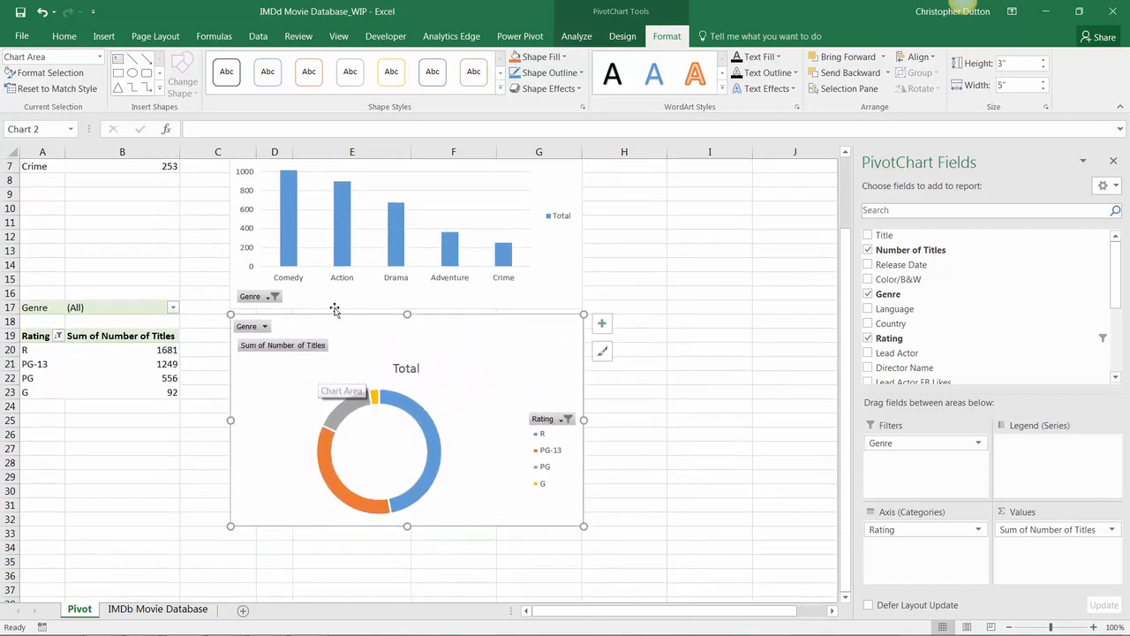
{"action": "mouse_move", "coordinate": [375, 385]}
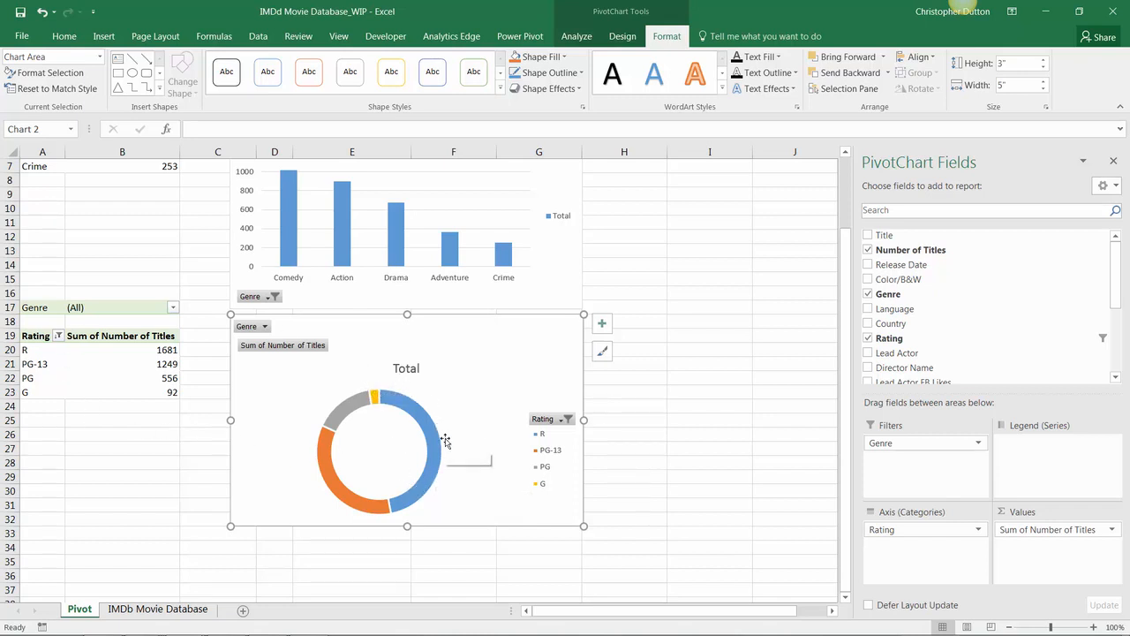
{"action": "mouse_move", "coordinate": [396, 503]}
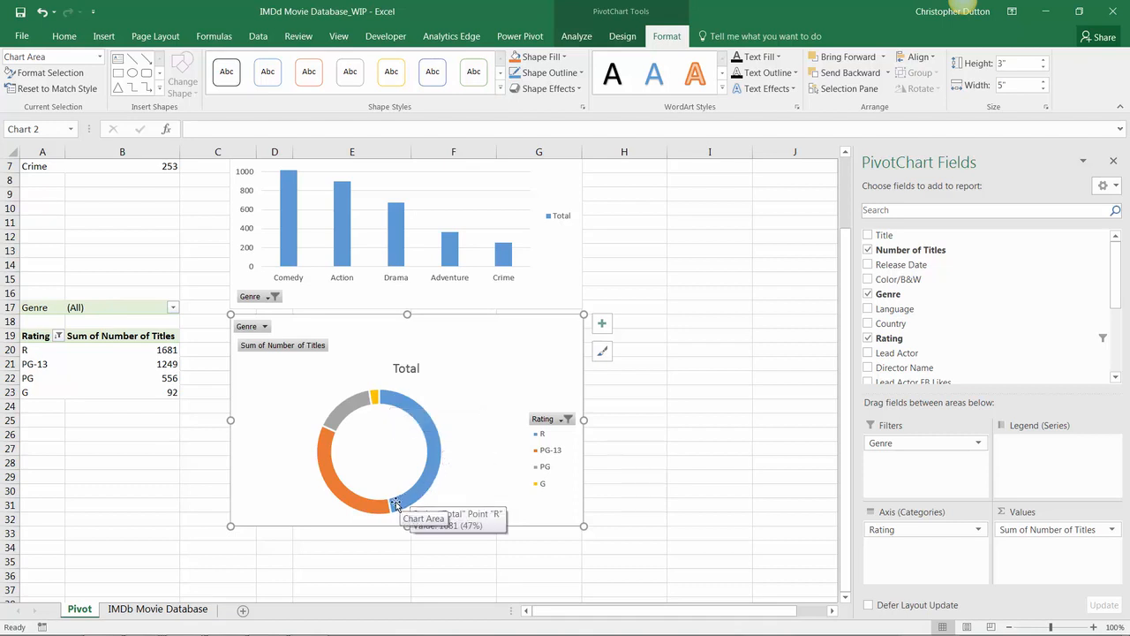
{"action": "mouse_move", "coordinate": [505, 445]}
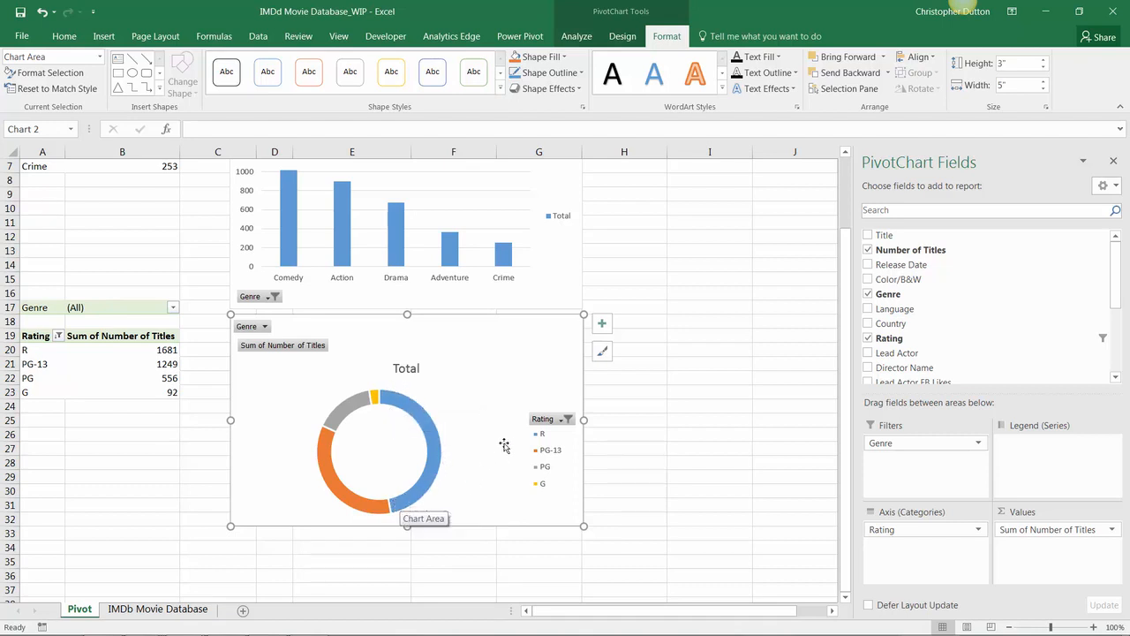
{"action": "mouse_move", "coordinate": [408, 501]}
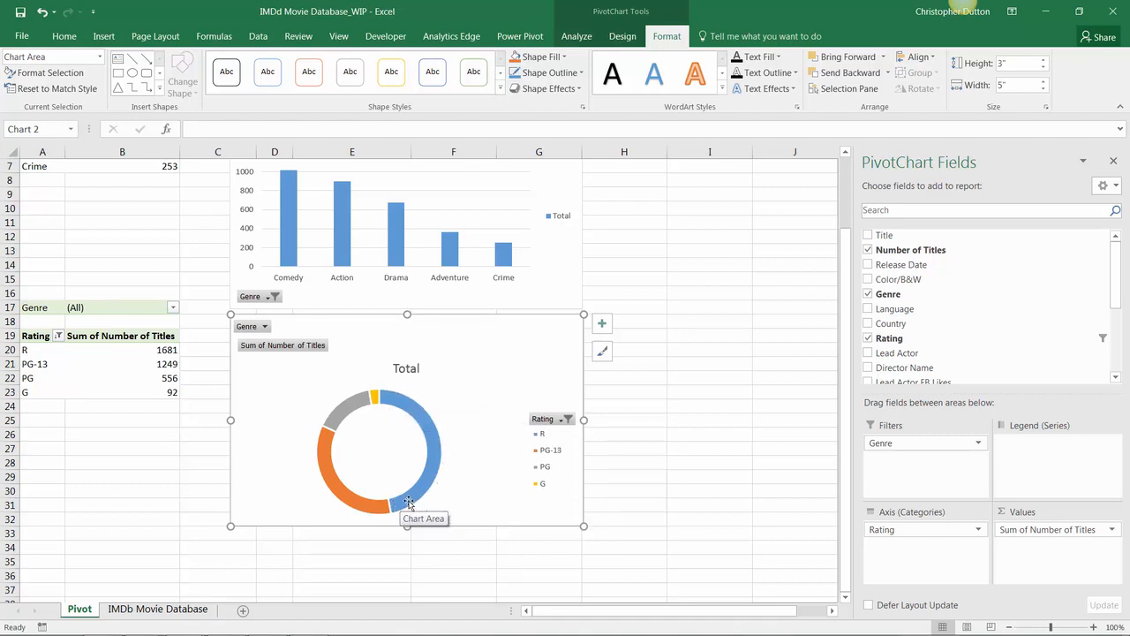
{"action": "mouse_move", "coordinate": [357, 417]}
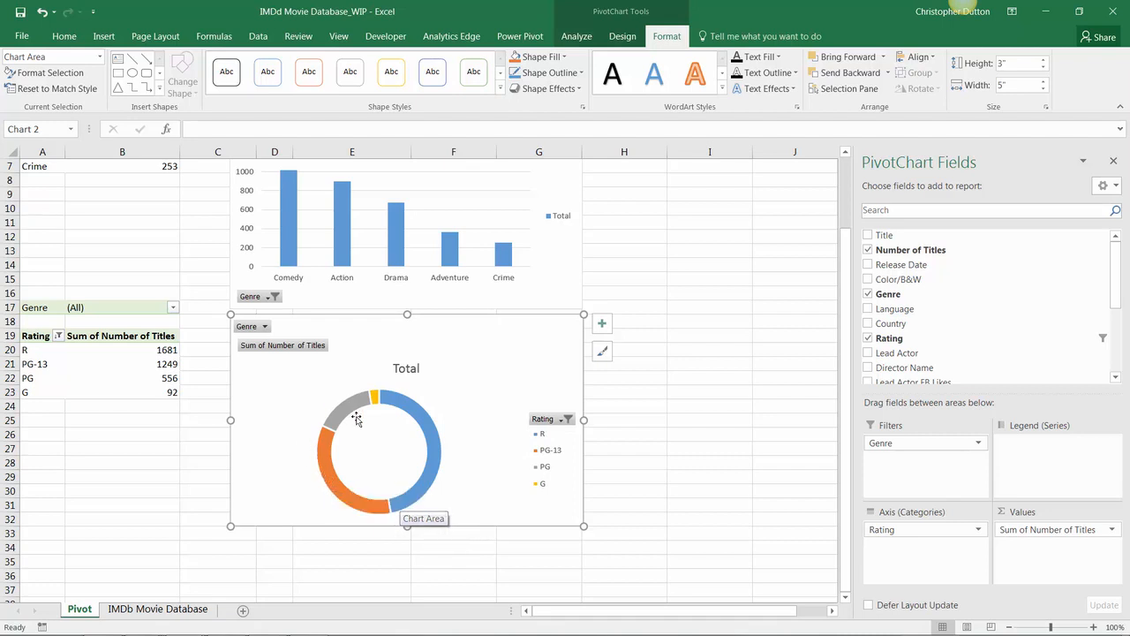
{"action": "mouse_move", "coordinate": [367, 422]}
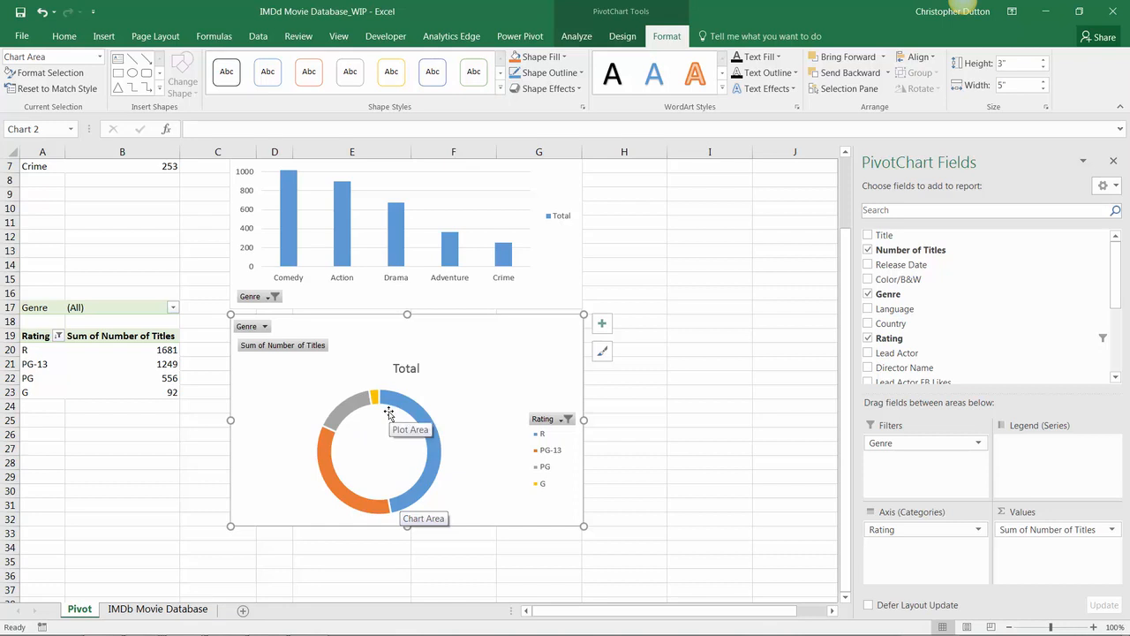
{"action": "mouse_move", "coordinate": [374, 406]}
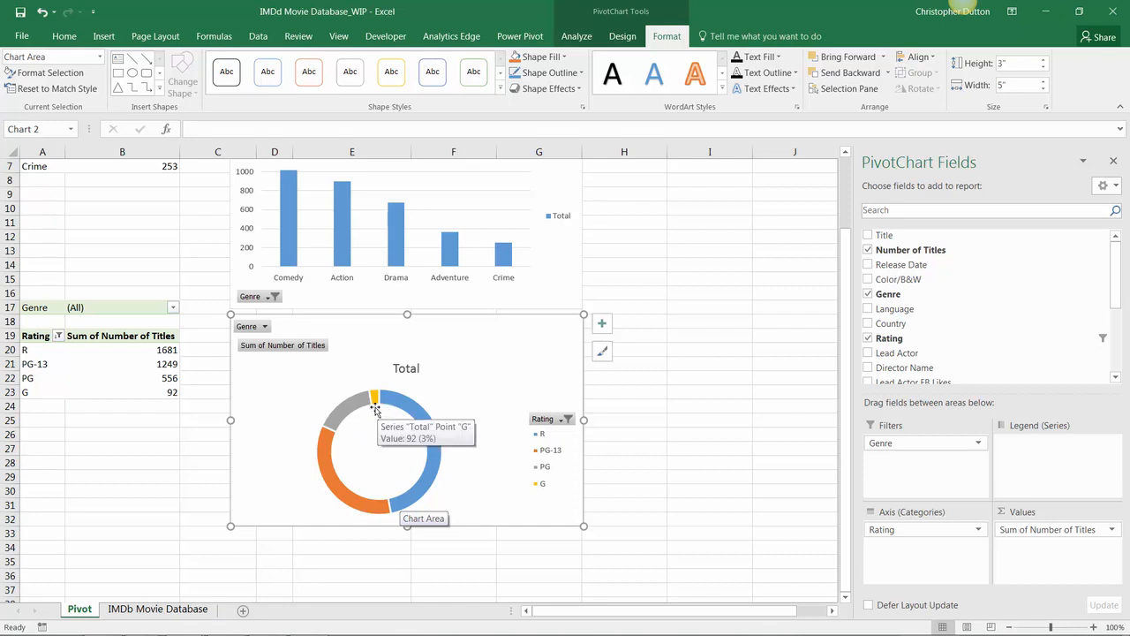
{"action": "mouse_move", "coordinate": [208, 399]}
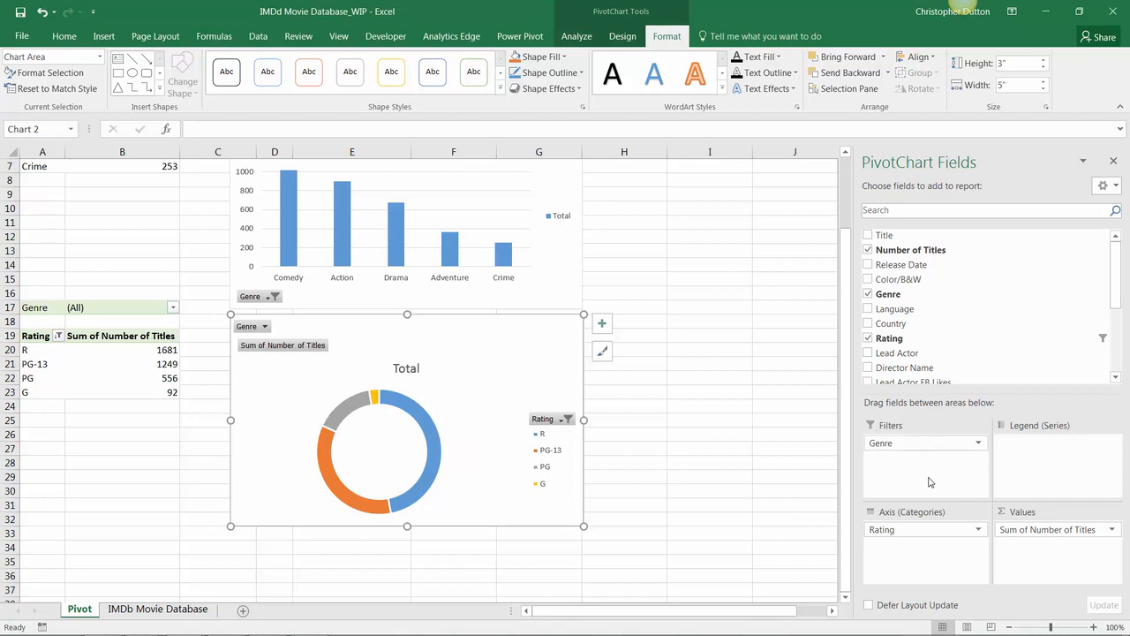
{"action": "mouse_move", "coordinate": [926, 484]}
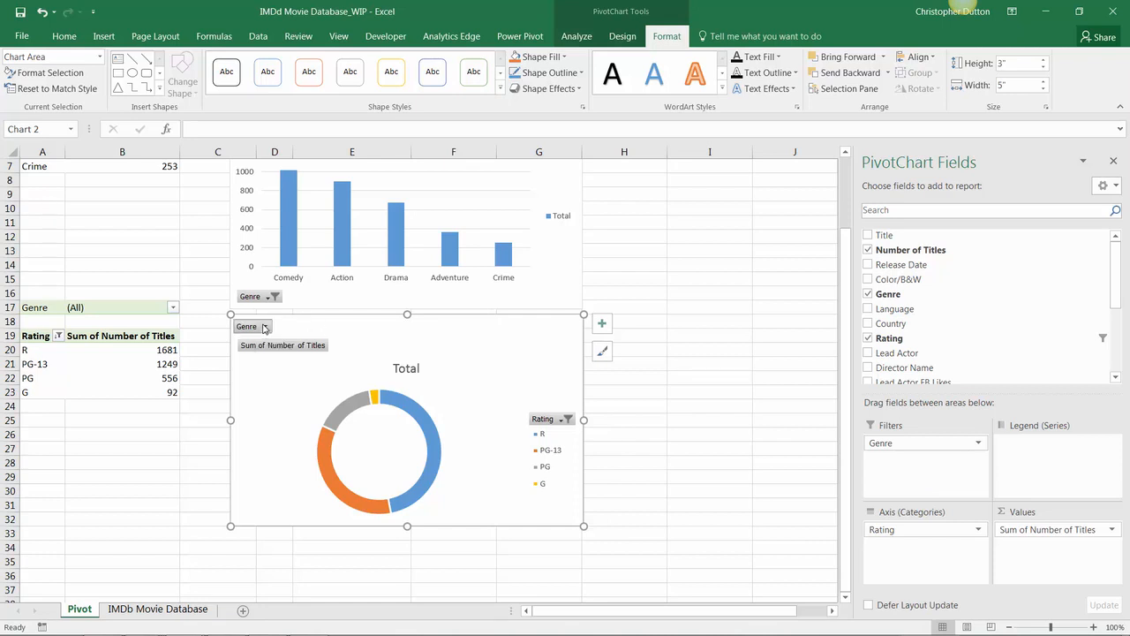
Set the Genre report filter to Horror, then to Adventure, updating the pivot and donut chart.
{"action": "left_click", "coordinate": [265, 324]}
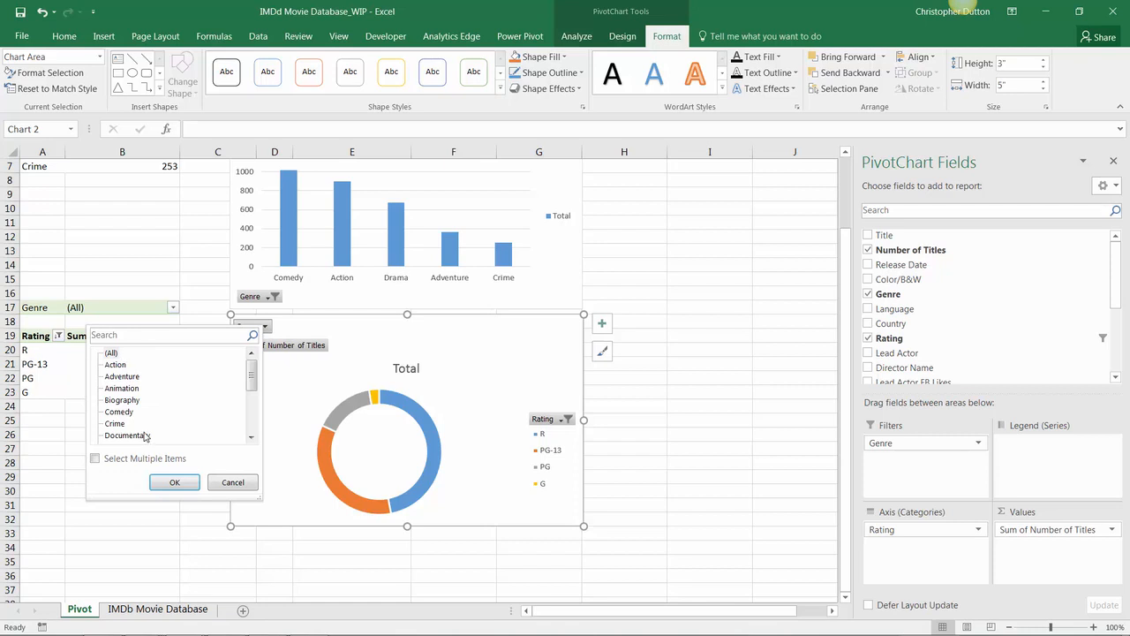
{"action": "mouse_move", "coordinate": [156, 429]}
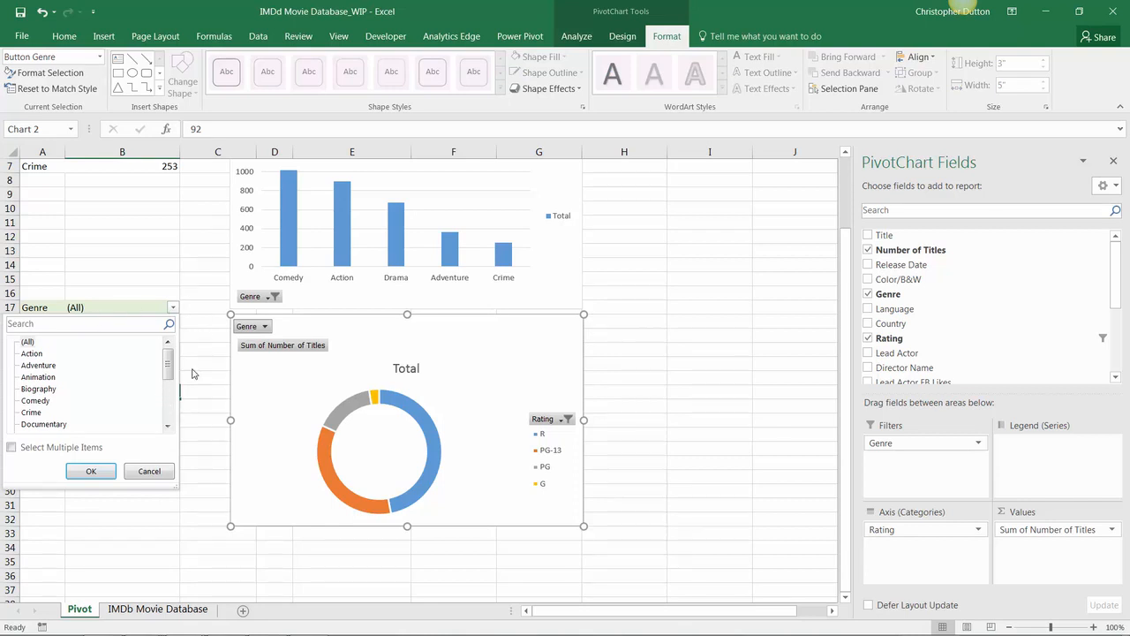
{"action": "mouse_move", "coordinate": [171, 388]}
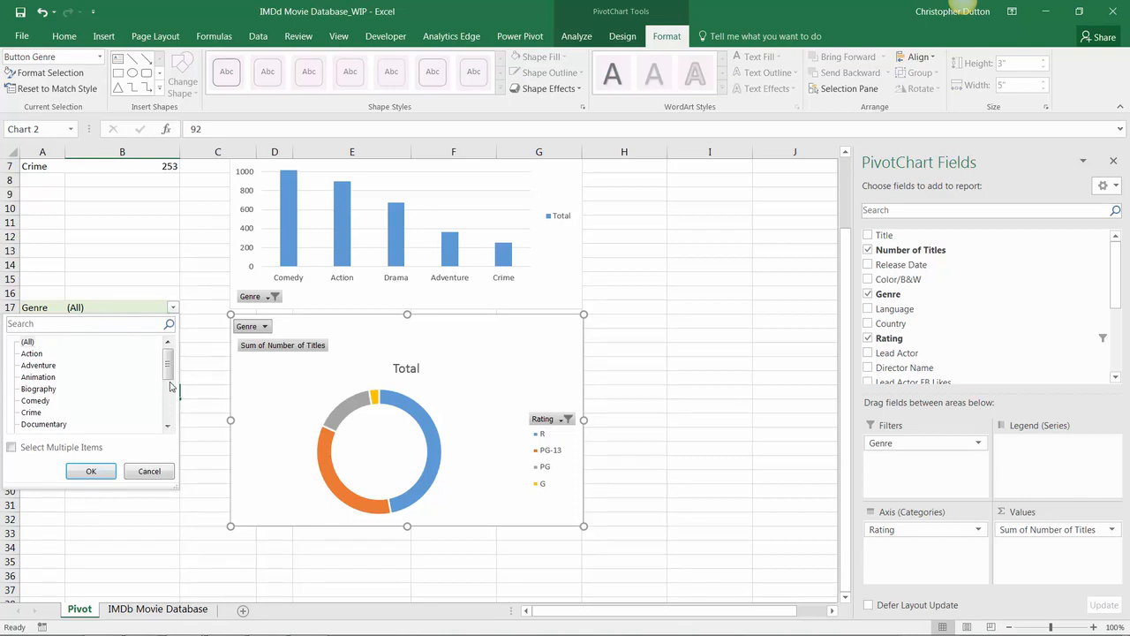
{"action": "scroll", "scroll_direction": "down", "scroll_amount": 3}
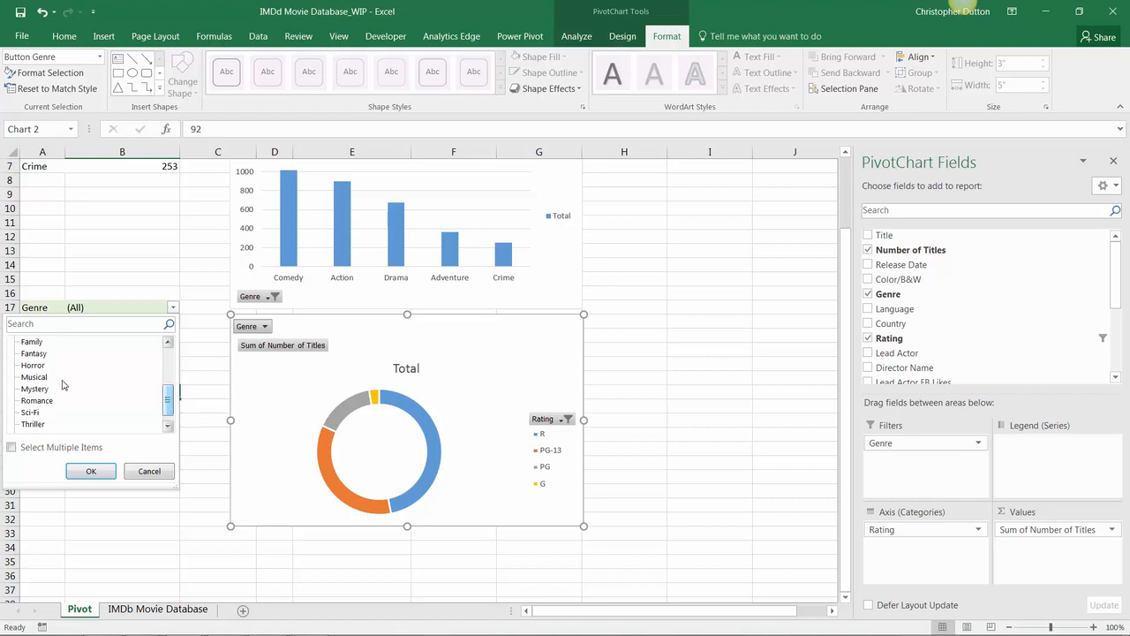
{"action": "left_click", "coordinate": [90, 470]}
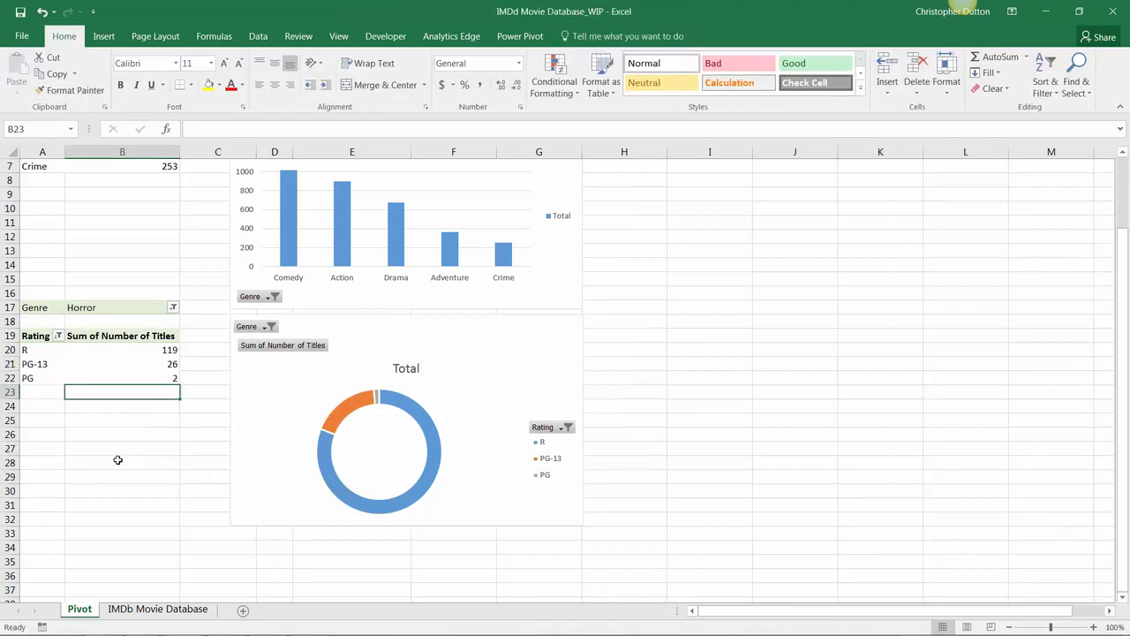
{"action": "mouse_move", "coordinate": [315, 442]}
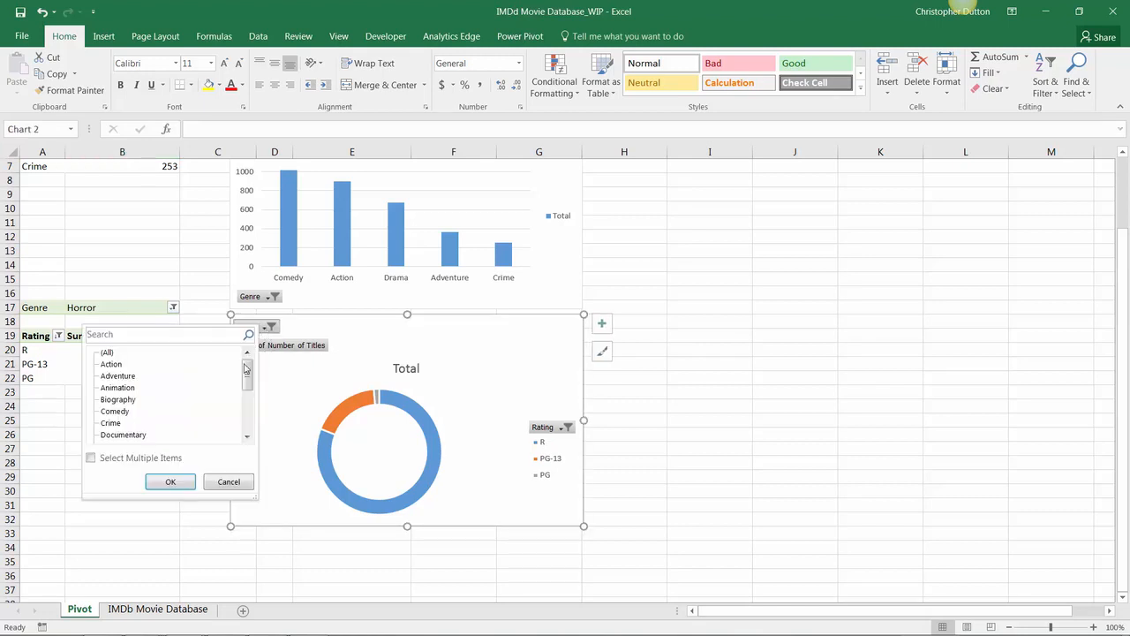
{"action": "left_click", "coordinate": [170, 481]}
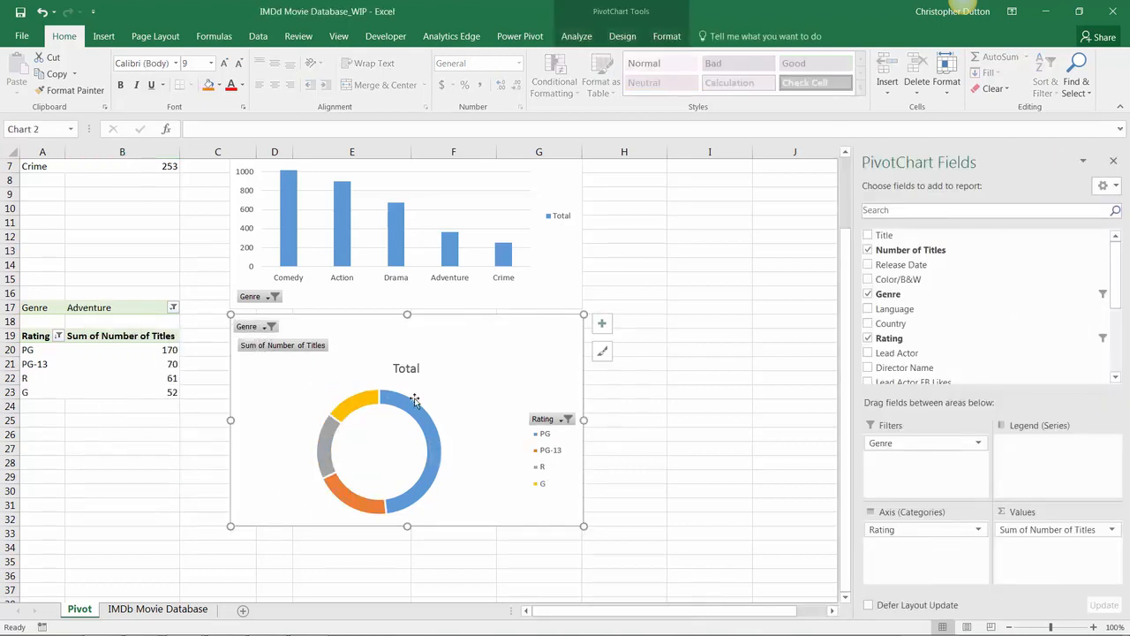
{"action": "mouse_move", "coordinate": [387, 395]}
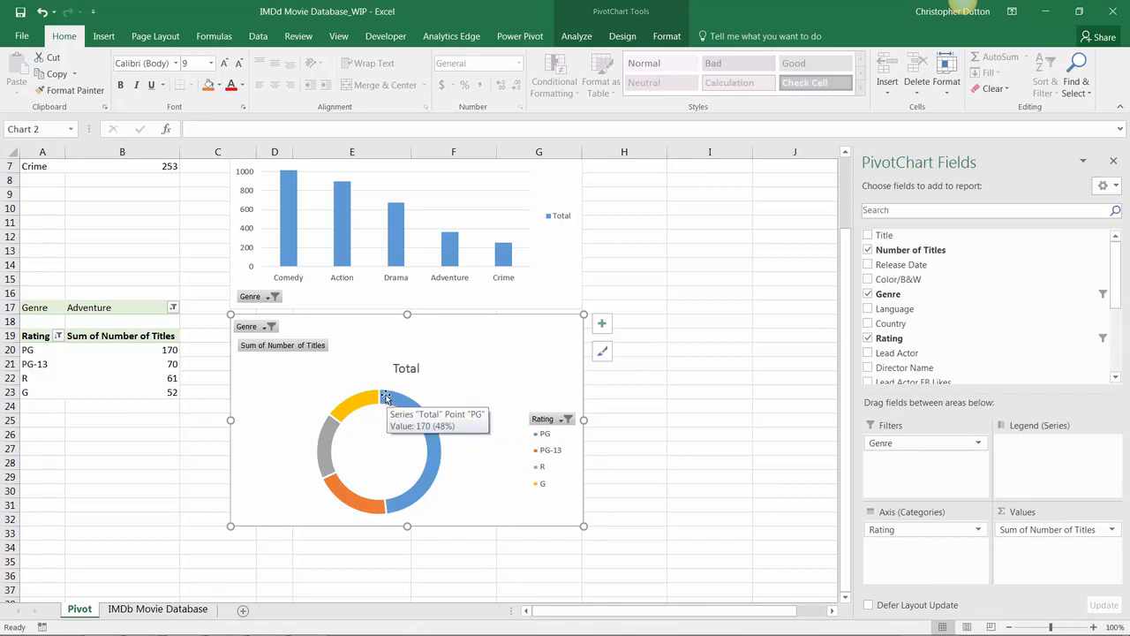
{"action": "right_click", "coordinate": [385, 397]}
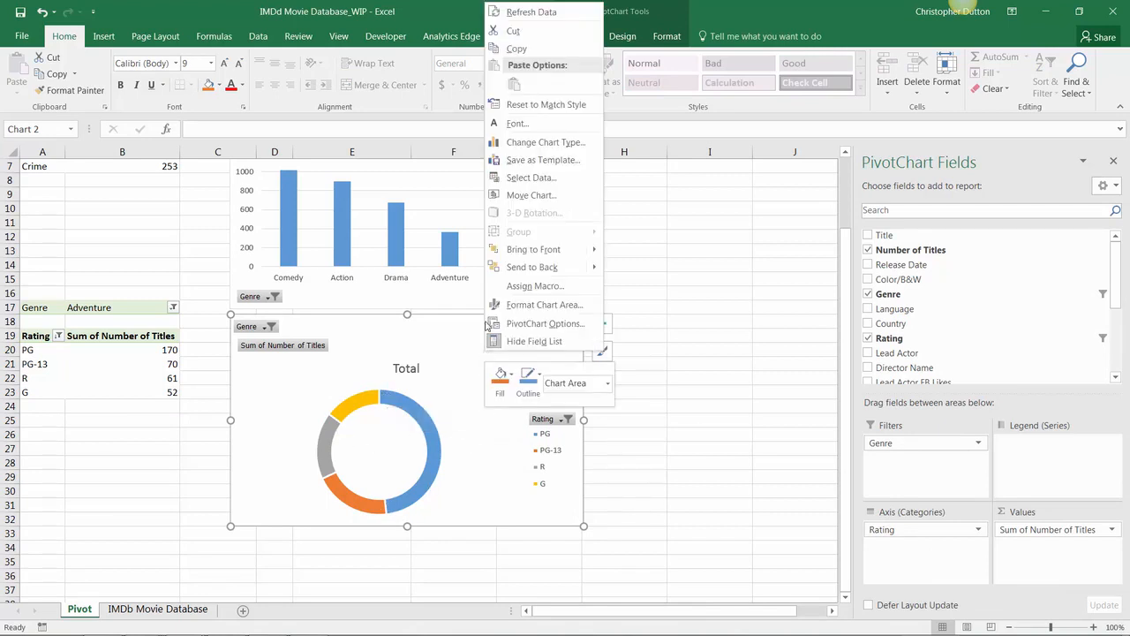
{"action": "left_click", "coordinate": [529, 176]}
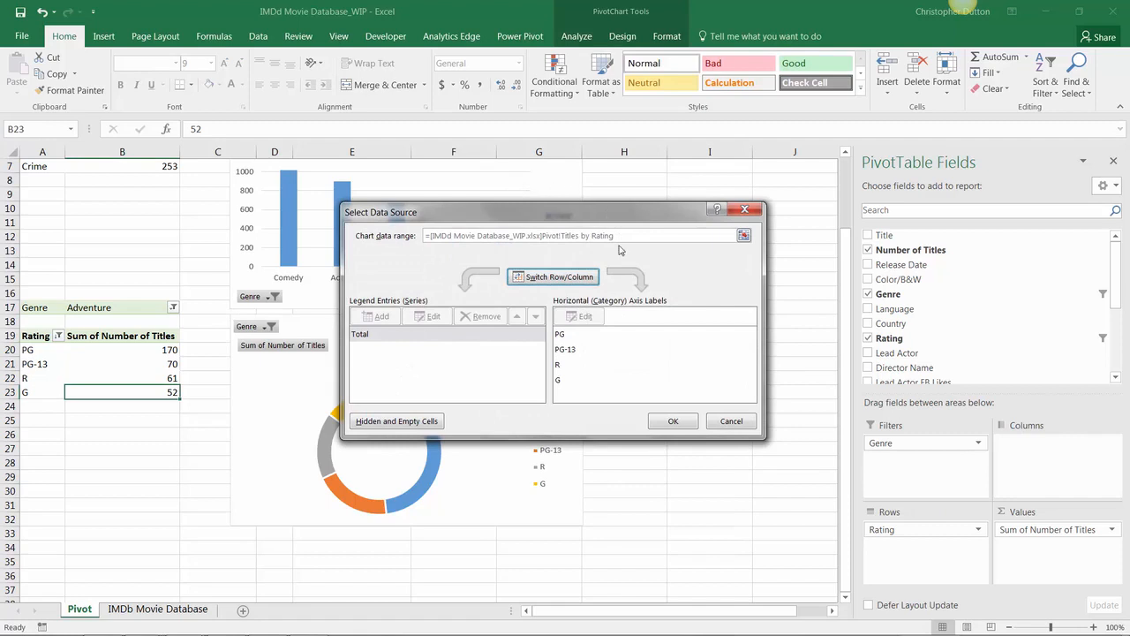
{"action": "mouse_move", "coordinate": [611, 238]}
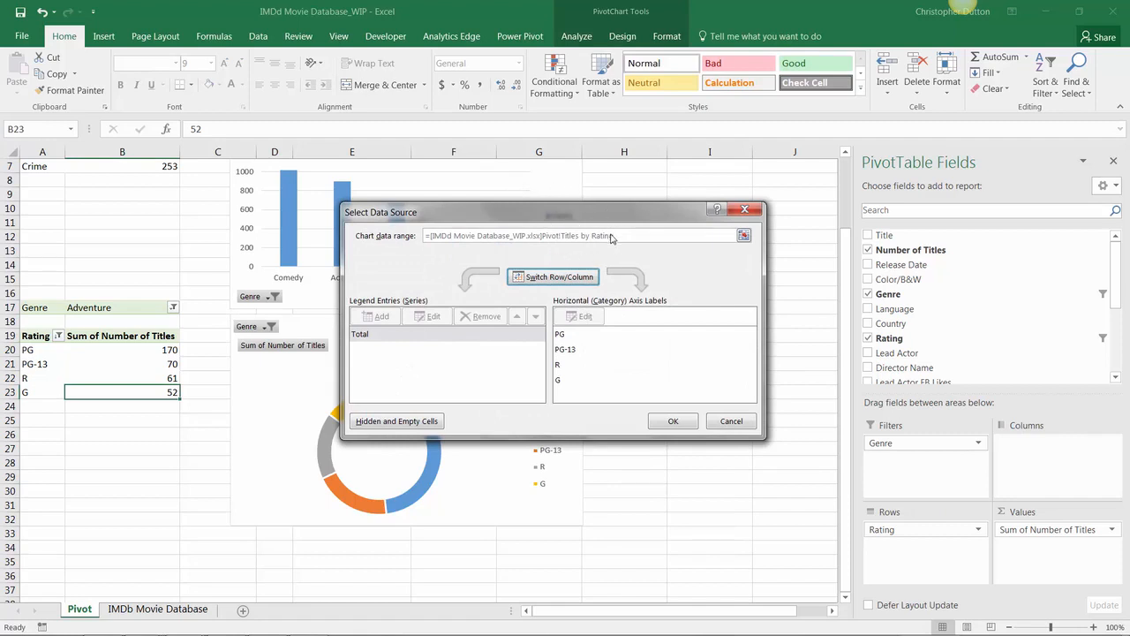
{"action": "mouse_move", "coordinate": [574, 247]}
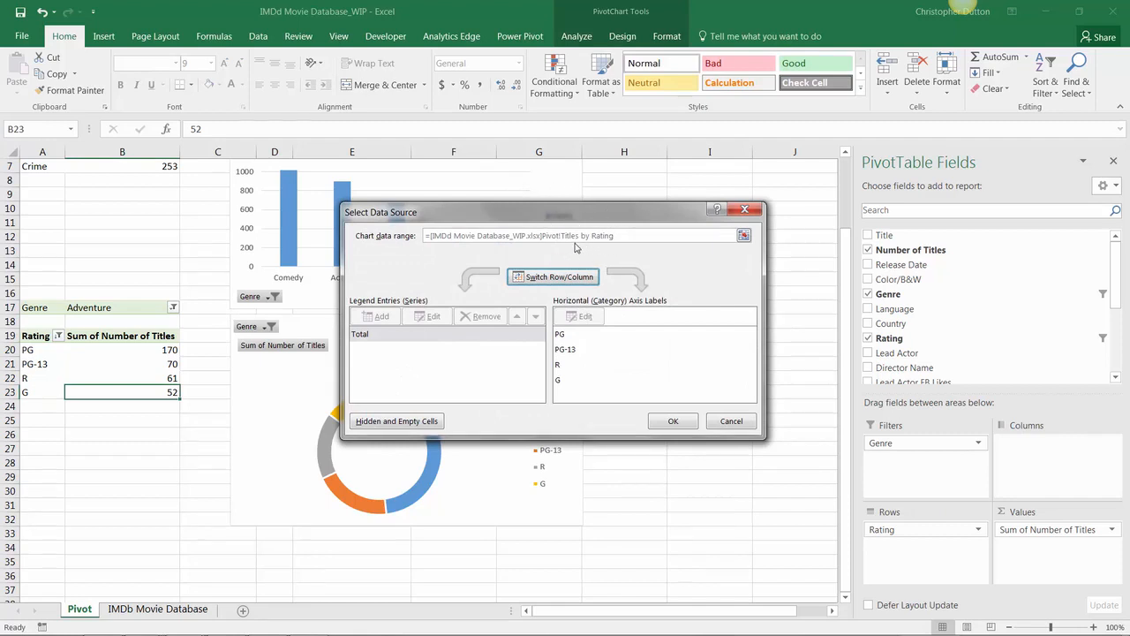
{"action": "mouse_move", "coordinate": [614, 249]}
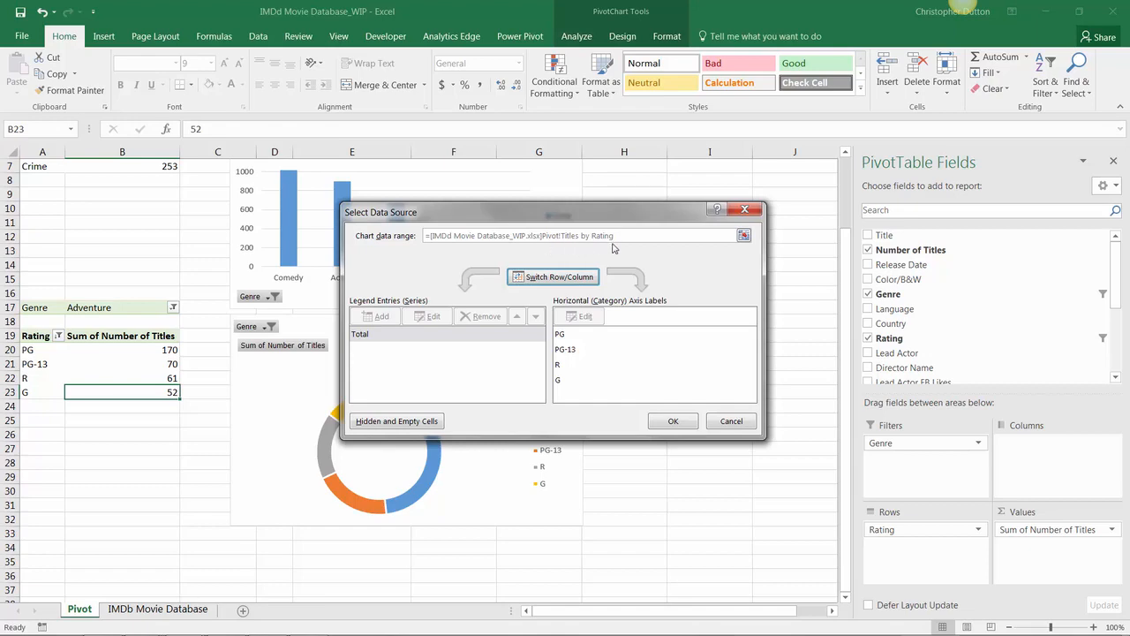
{"action": "left_click", "coordinate": [673, 420]}
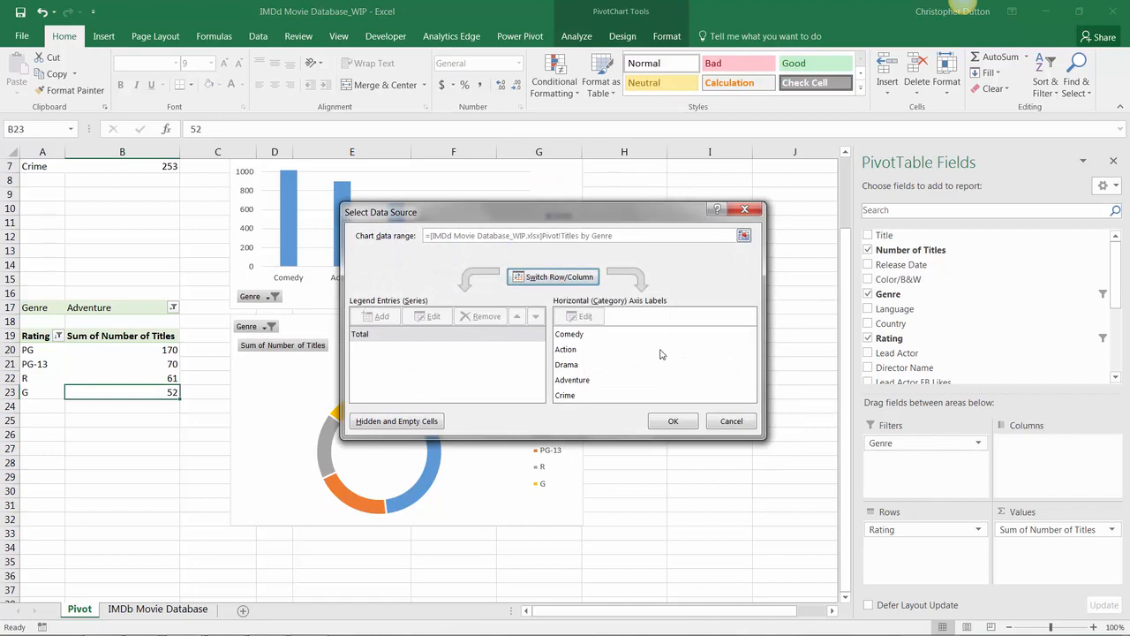
{"action": "left_click", "coordinate": [671, 421]}
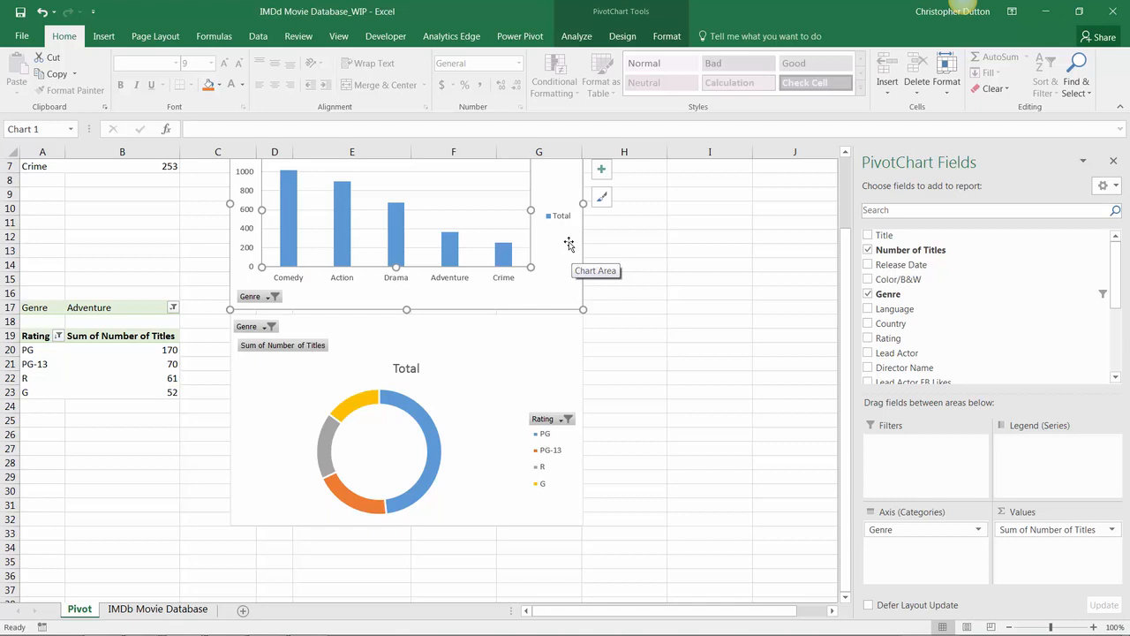
{"action": "mouse_move", "coordinate": [554, 291]}
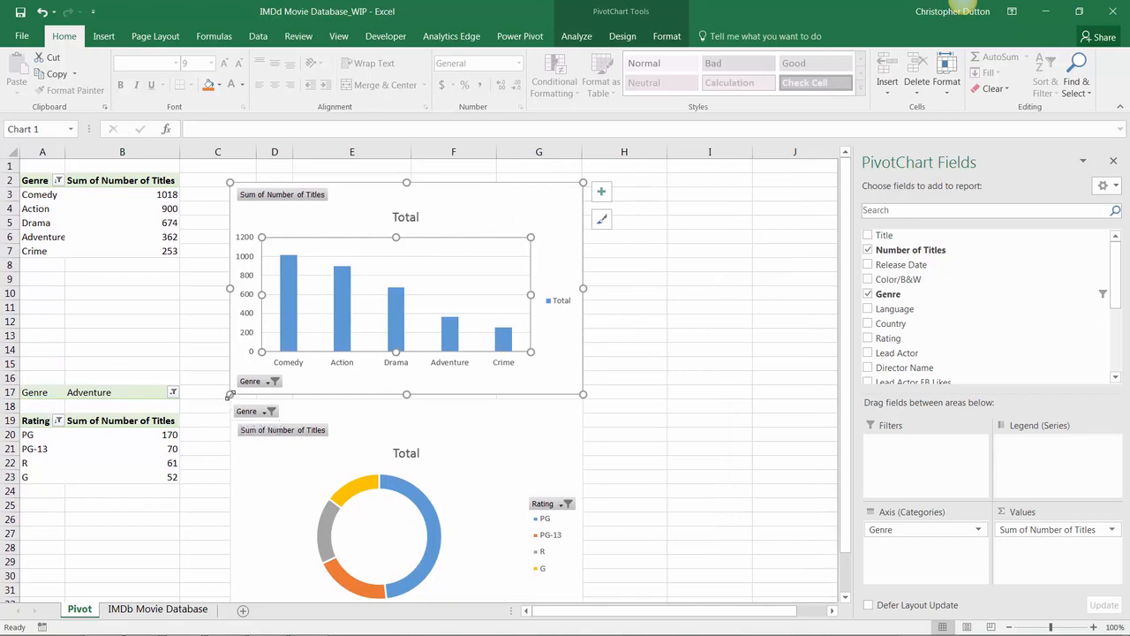
{"action": "mouse_move", "coordinate": [231, 396]}
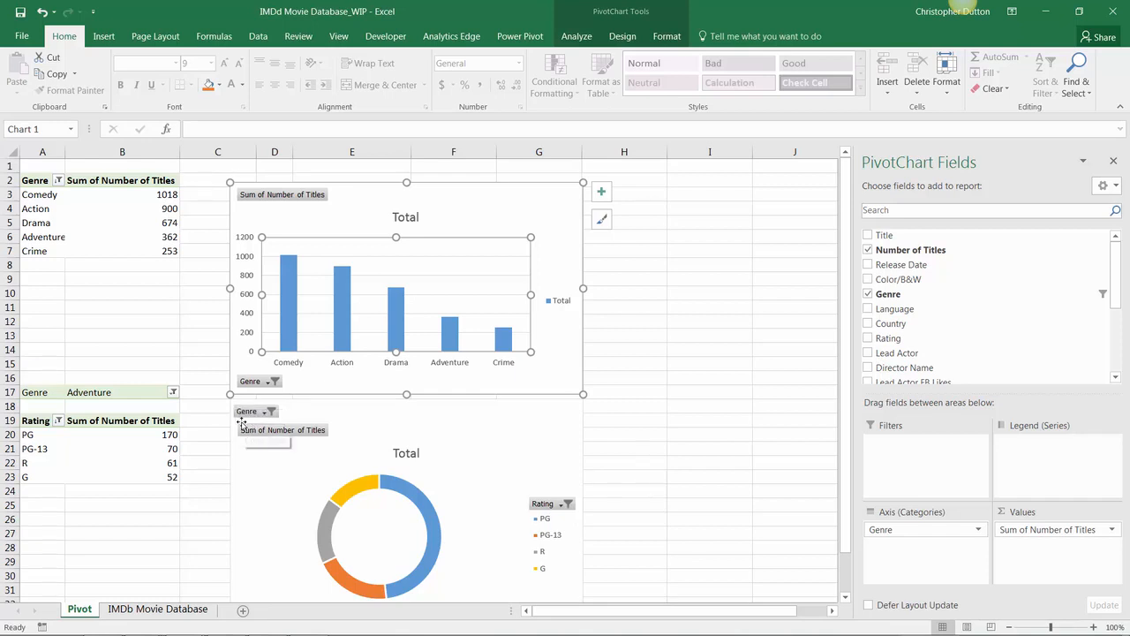
{"action": "mouse_move", "coordinate": [265, 430]}
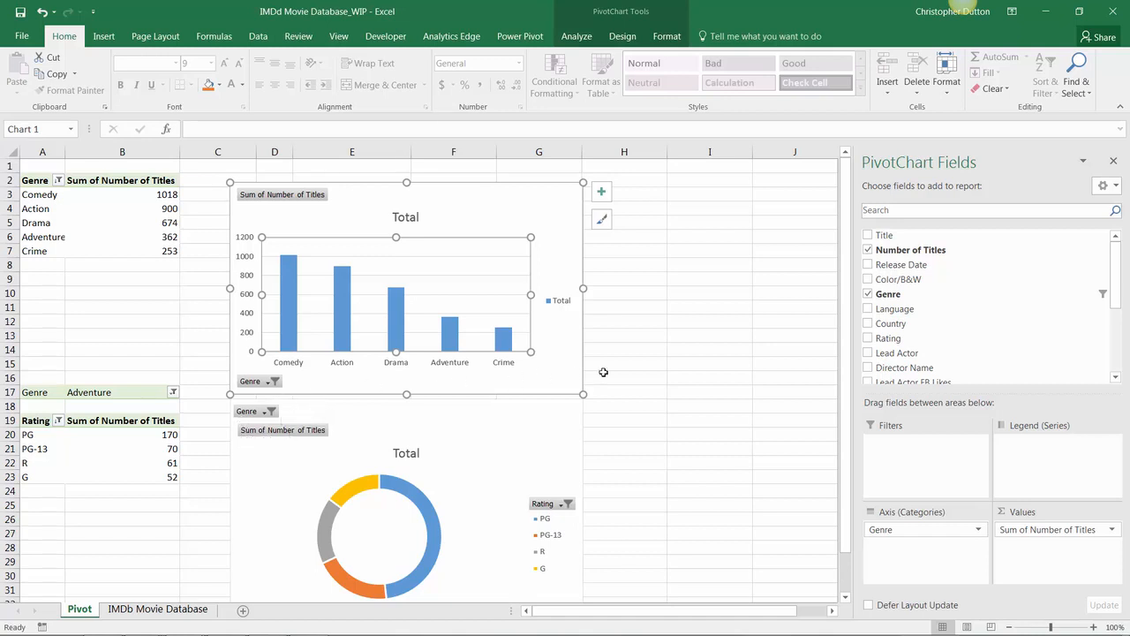
Return to the genre pivot table at the top of the sheet without changing anything.
{"action": "left_click", "coordinate": [121, 223]}
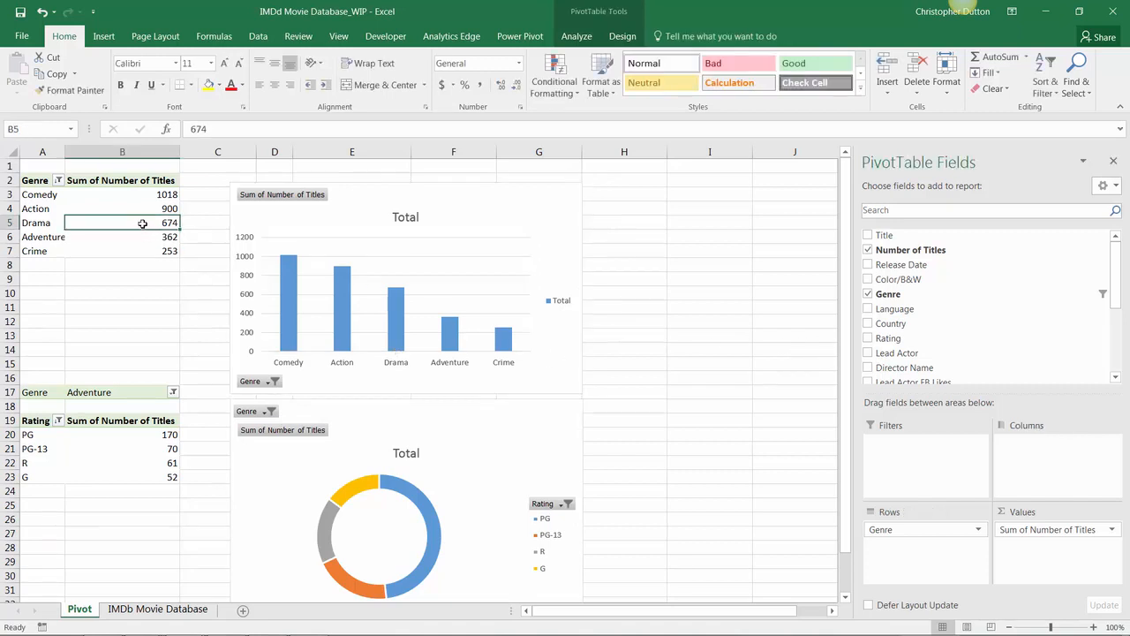
{"action": "mouse_move", "coordinate": [901, 279]}
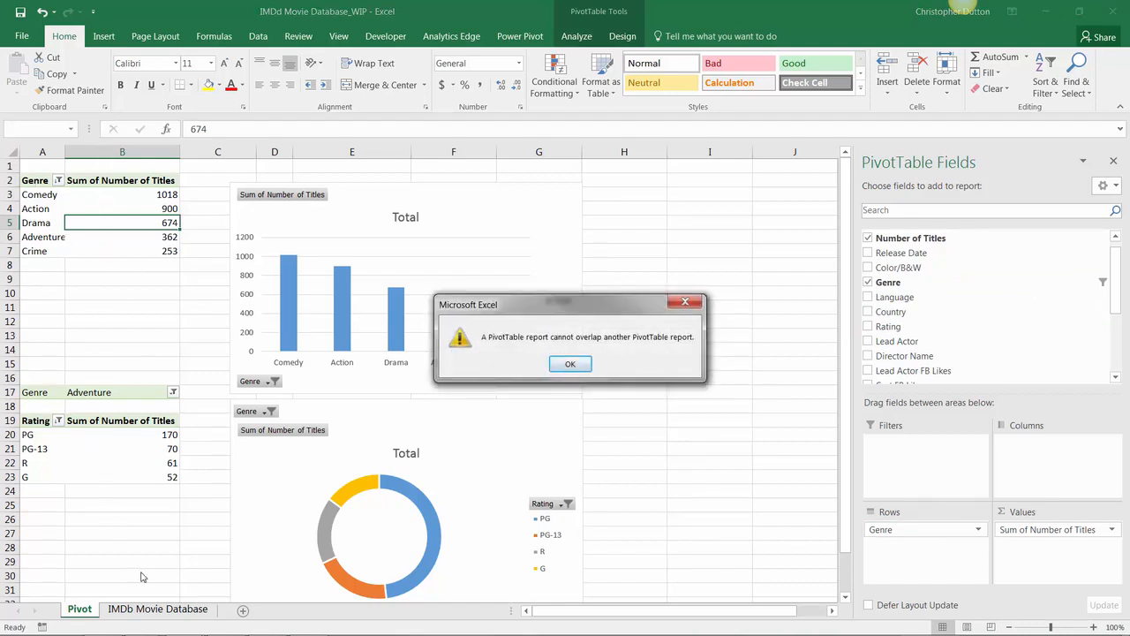
{"action": "mouse_move", "coordinate": [104, 451]}
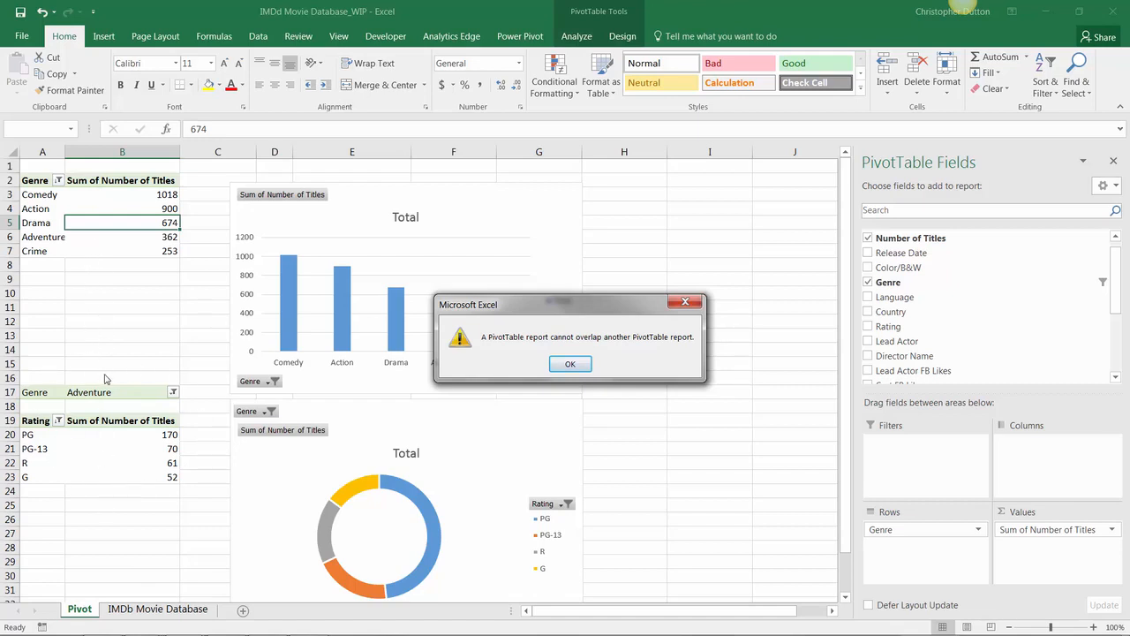
{"action": "mouse_move", "coordinate": [487, 311]}
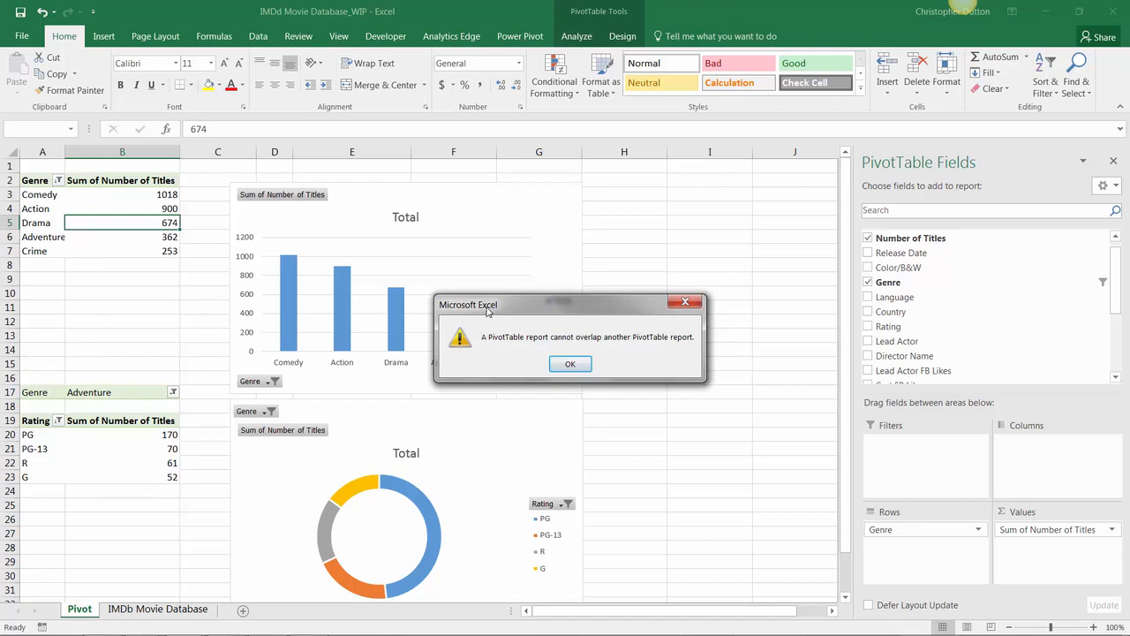
{"action": "mouse_move", "coordinate": [583, 346]}
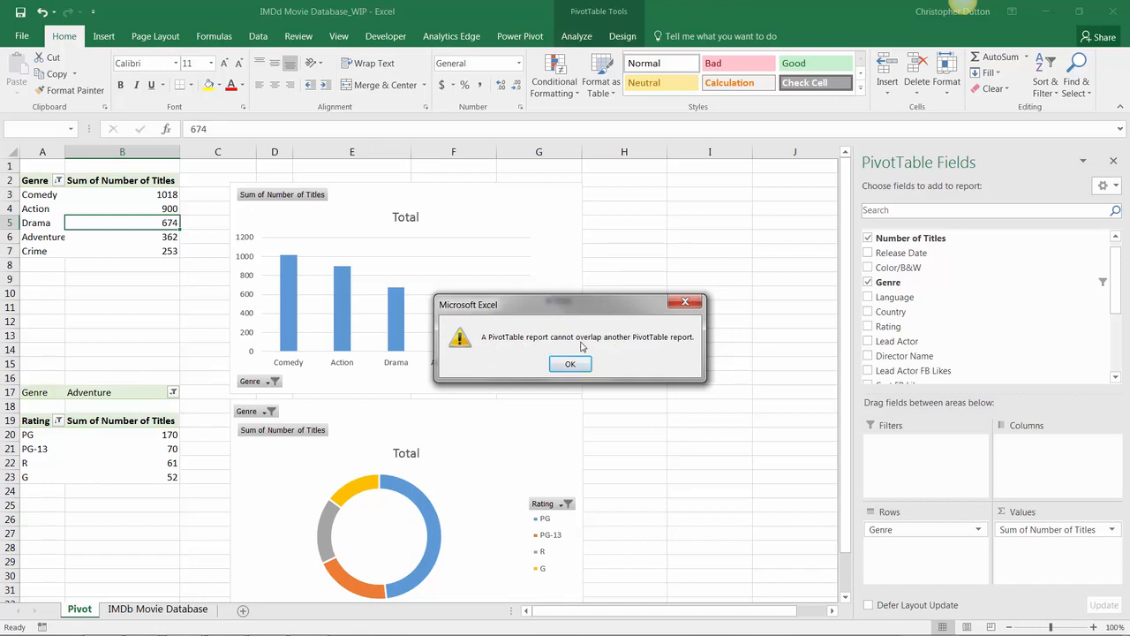
{"action": "left_click", "coordinate": [568, 364]}
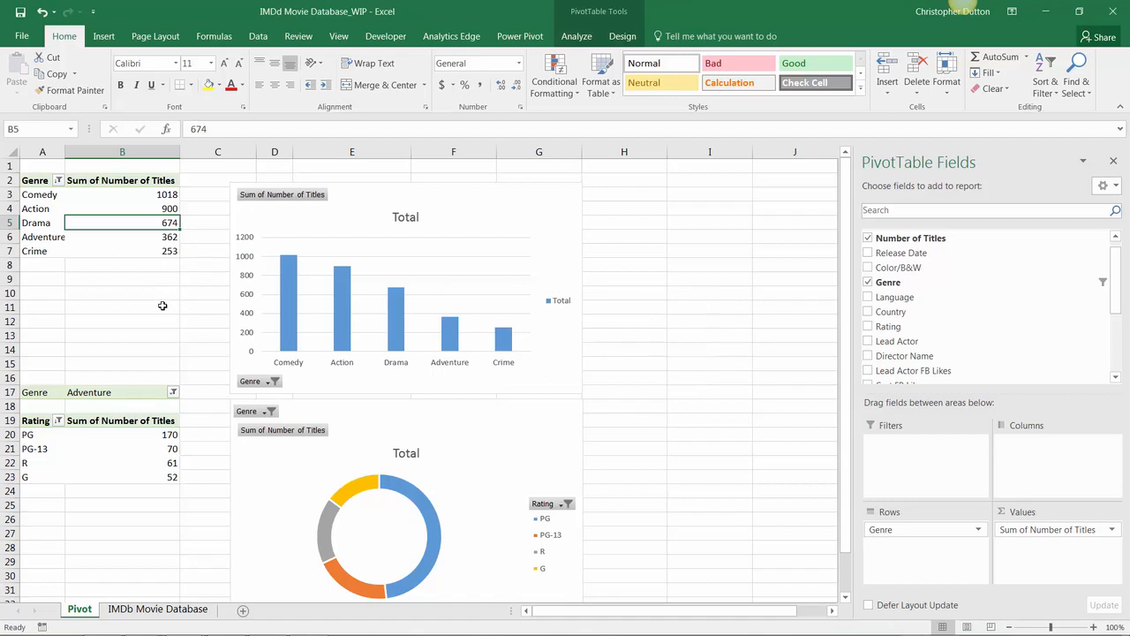
{"action": "mouse_move", "coordinate": [98, 281]}
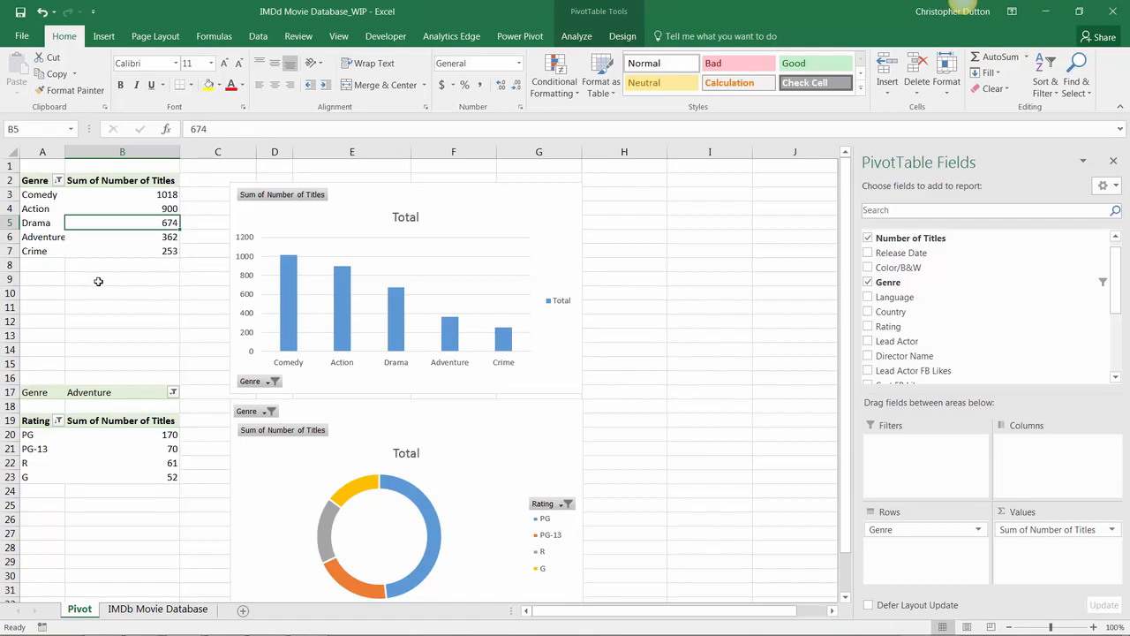
{"action": "mouse_move", "coordinate": [150, 272]}
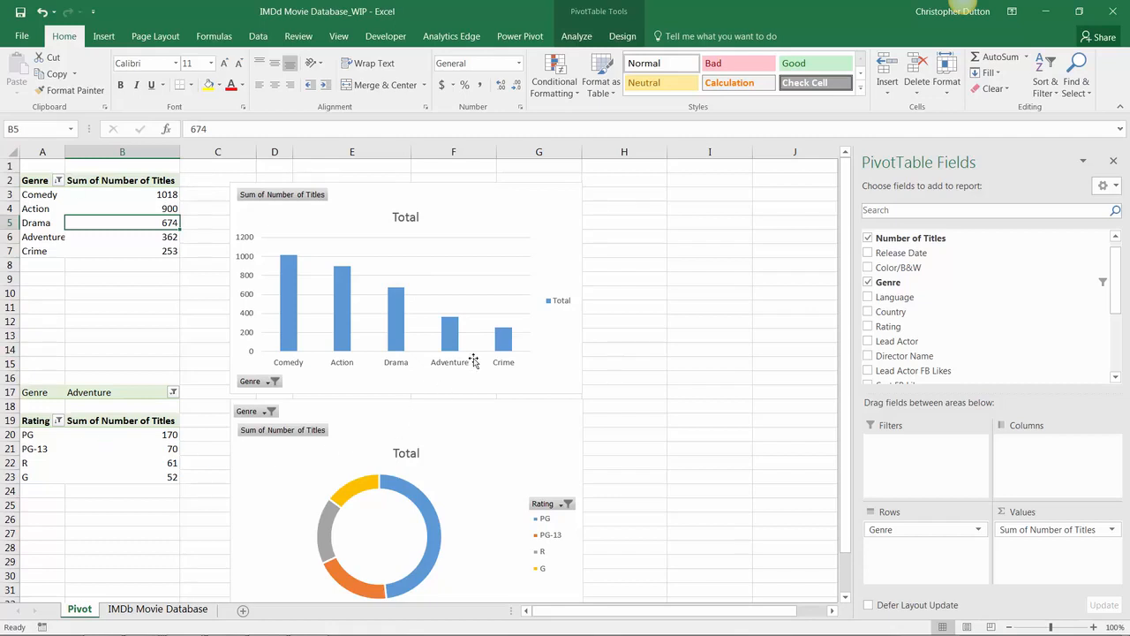
{"action": "mouse_move", "coordinate": [475, 360]}
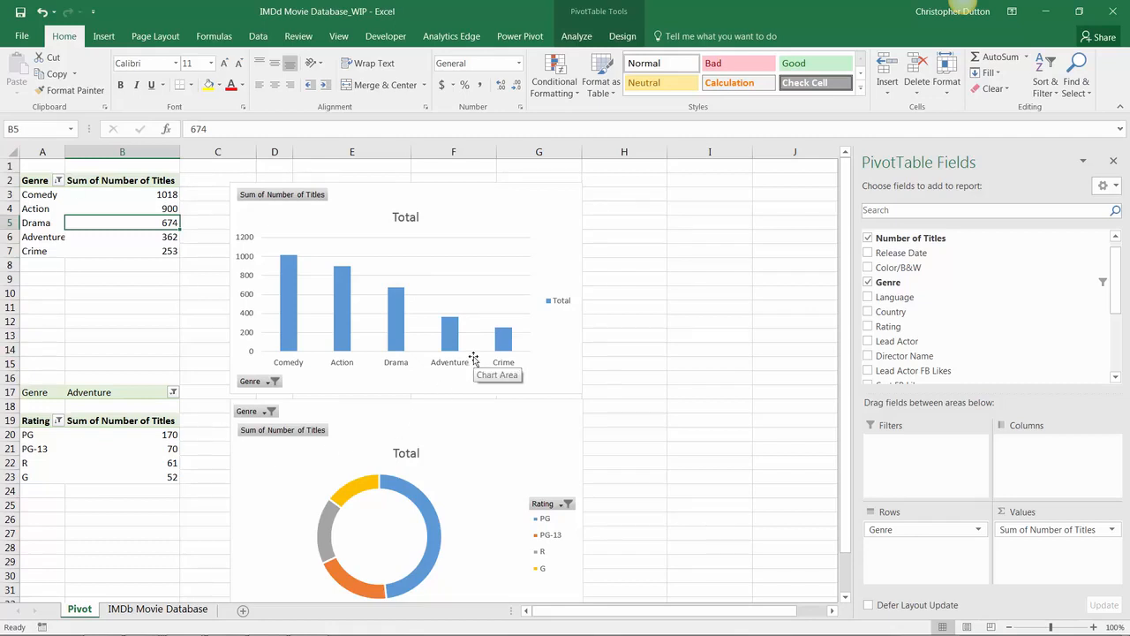